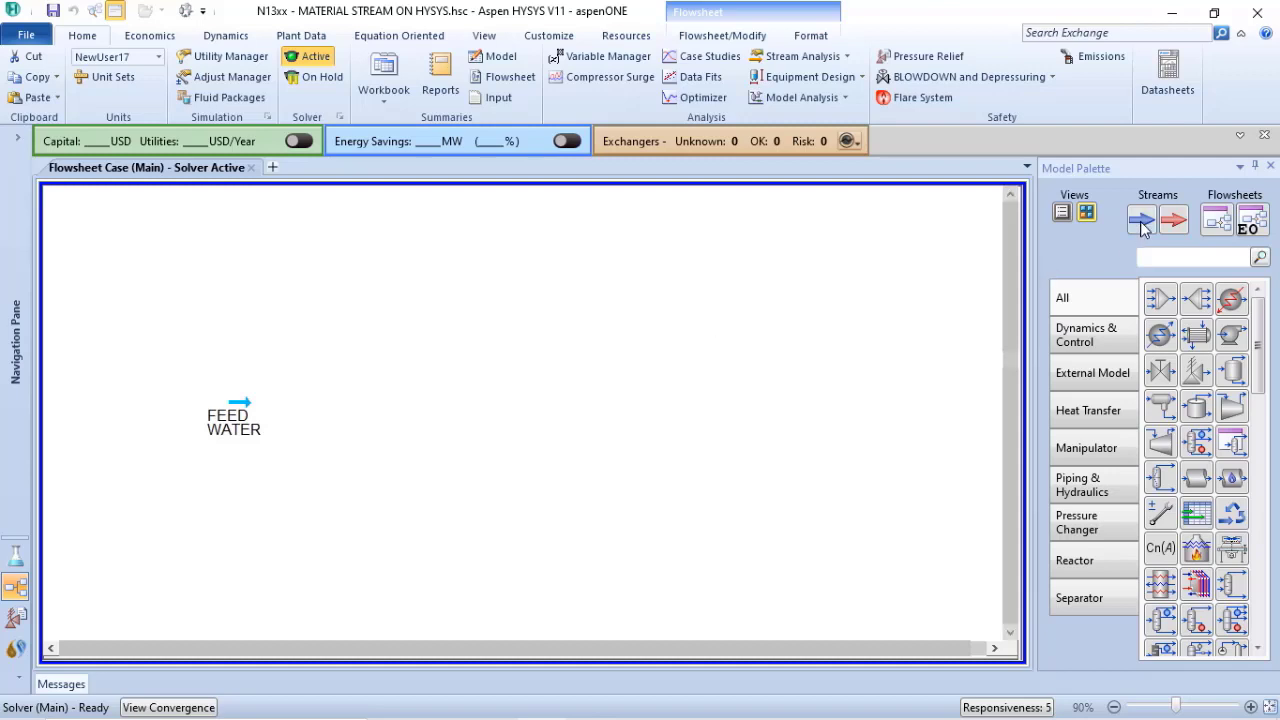
mouse_move(1156, 210)
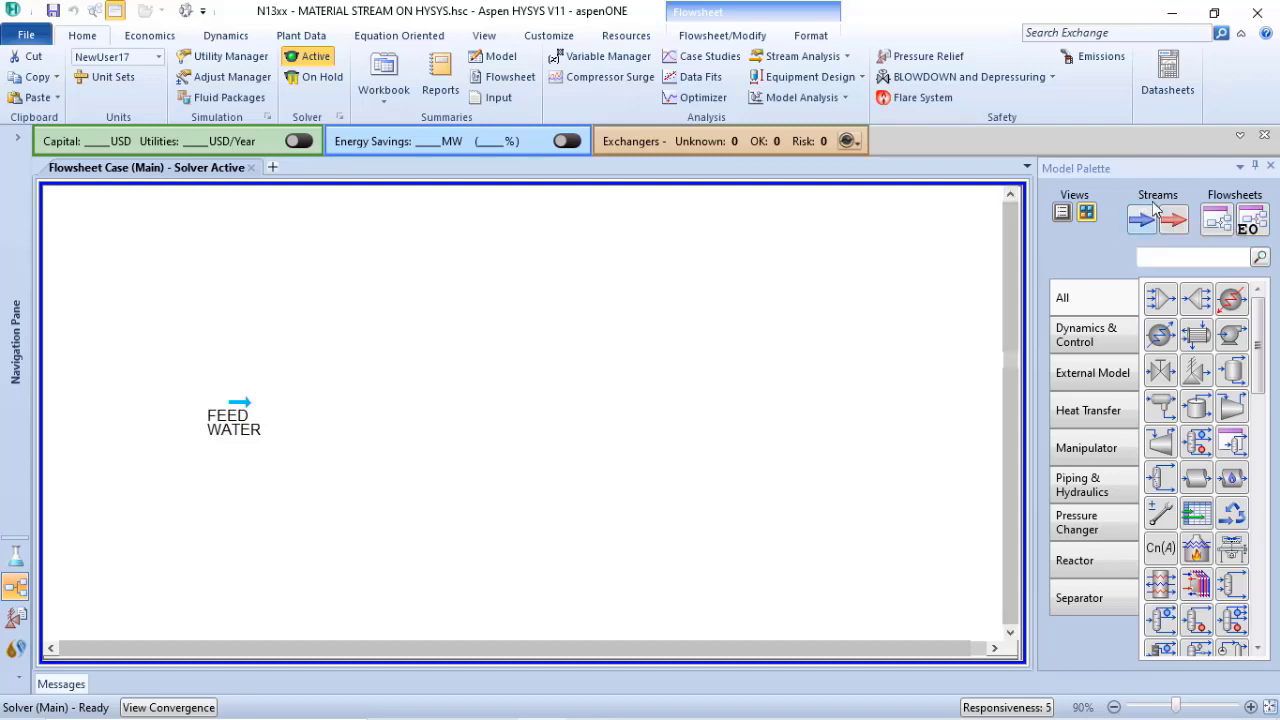
mouse_move(1140, 220)
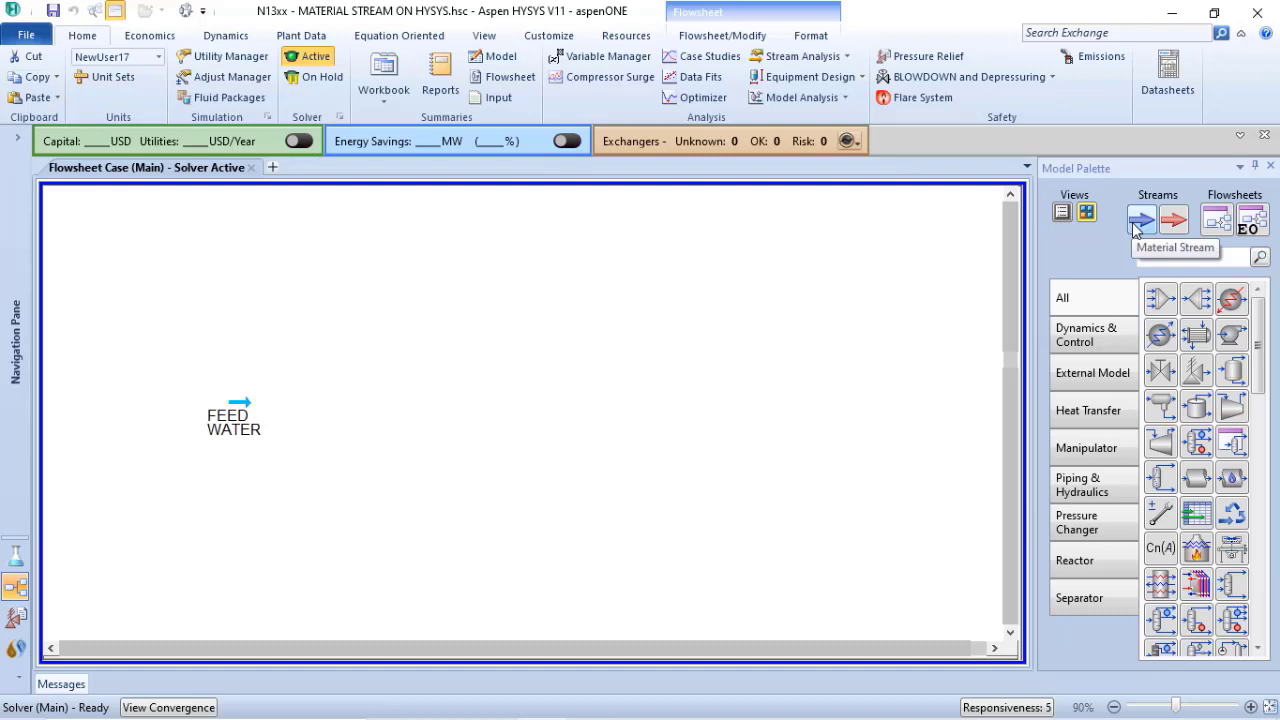
mouse_move(1176, 218)
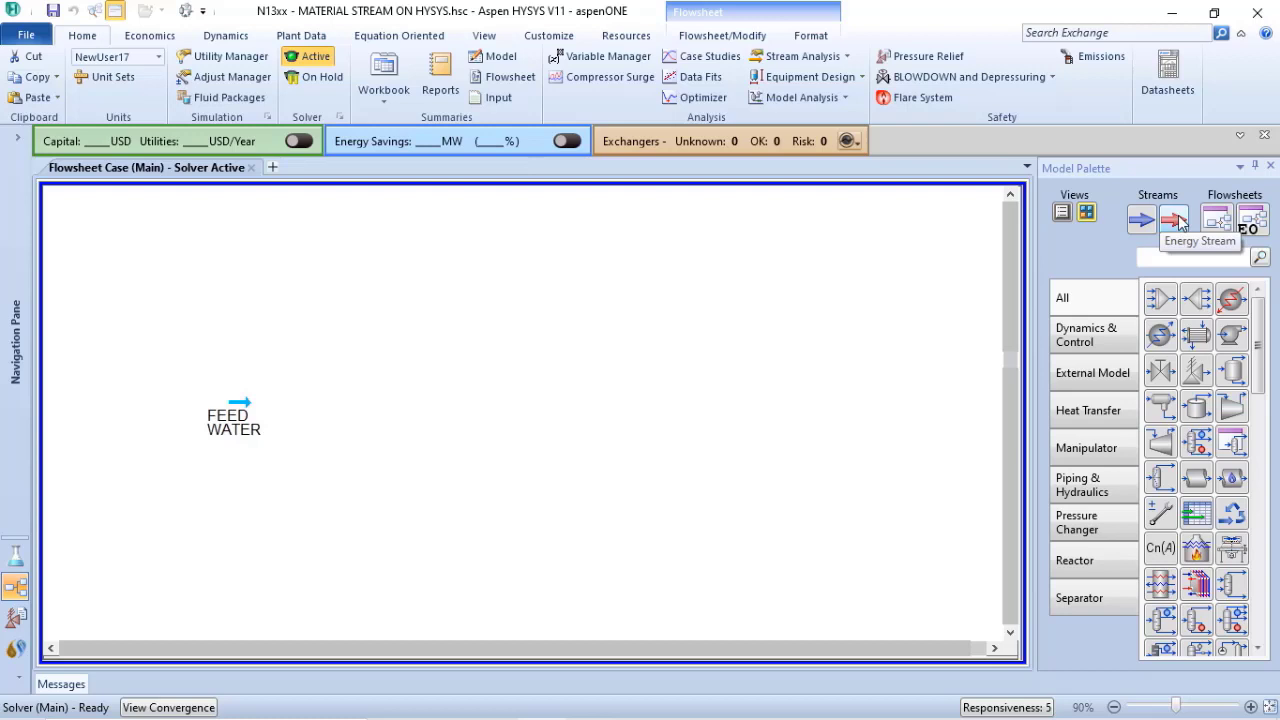
mouse_move(1176, 224)
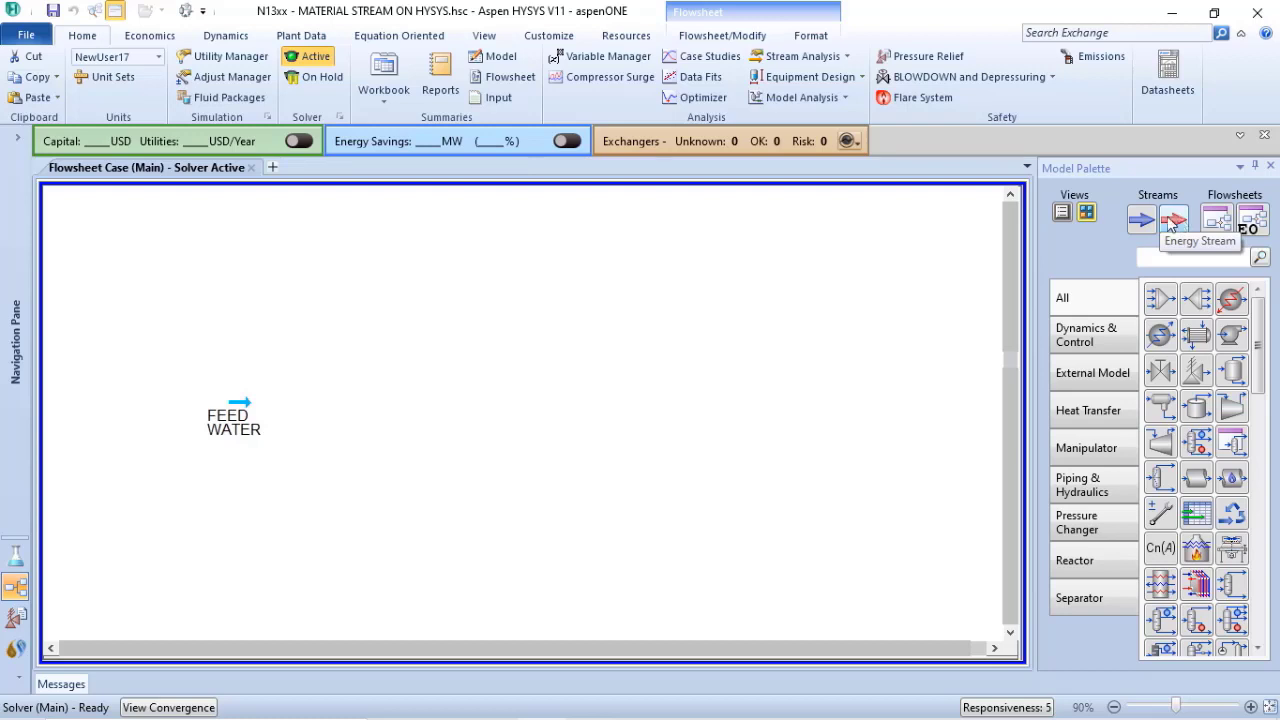
mouse_move(1140, 218)
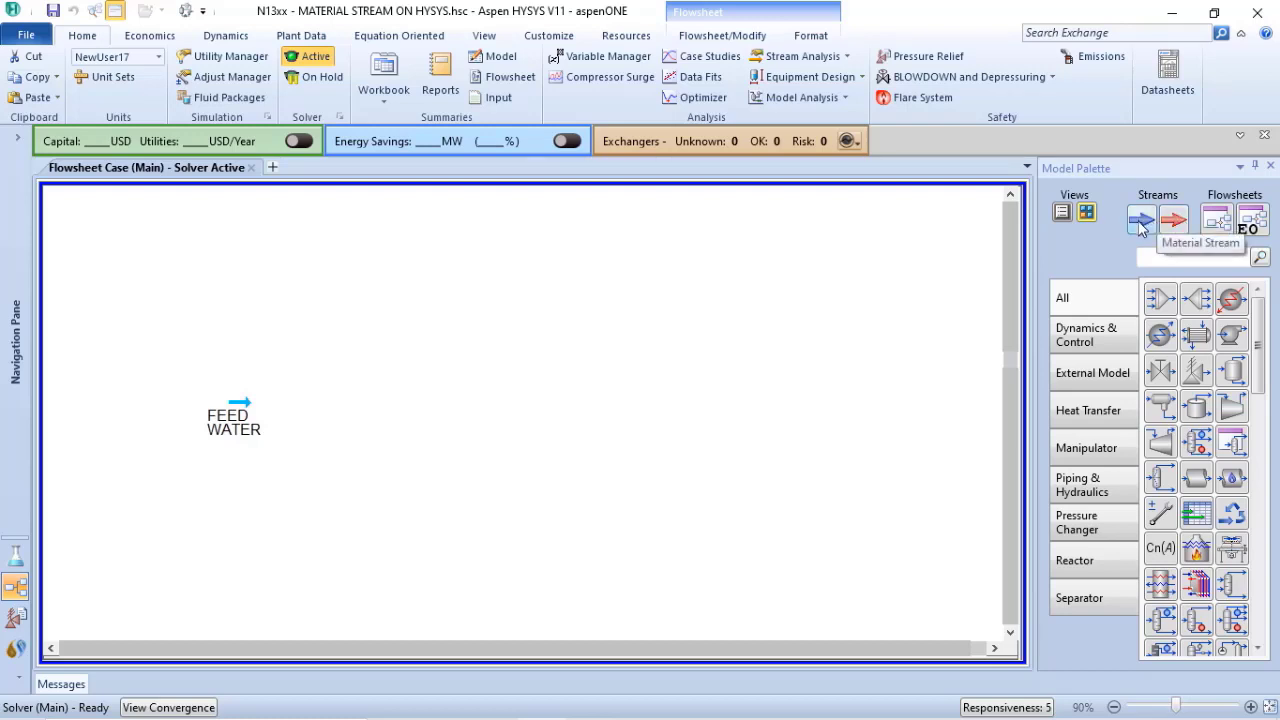
mouse_move(304, 412)
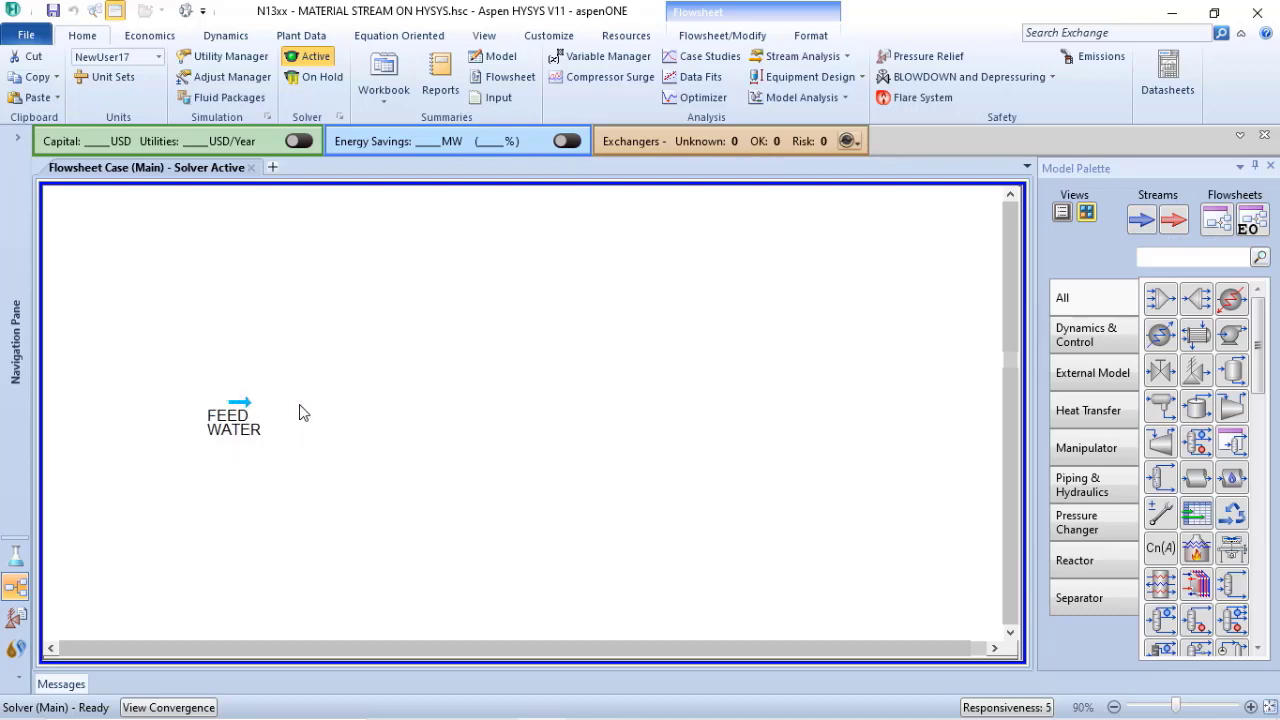
mouse_move(352, 384)
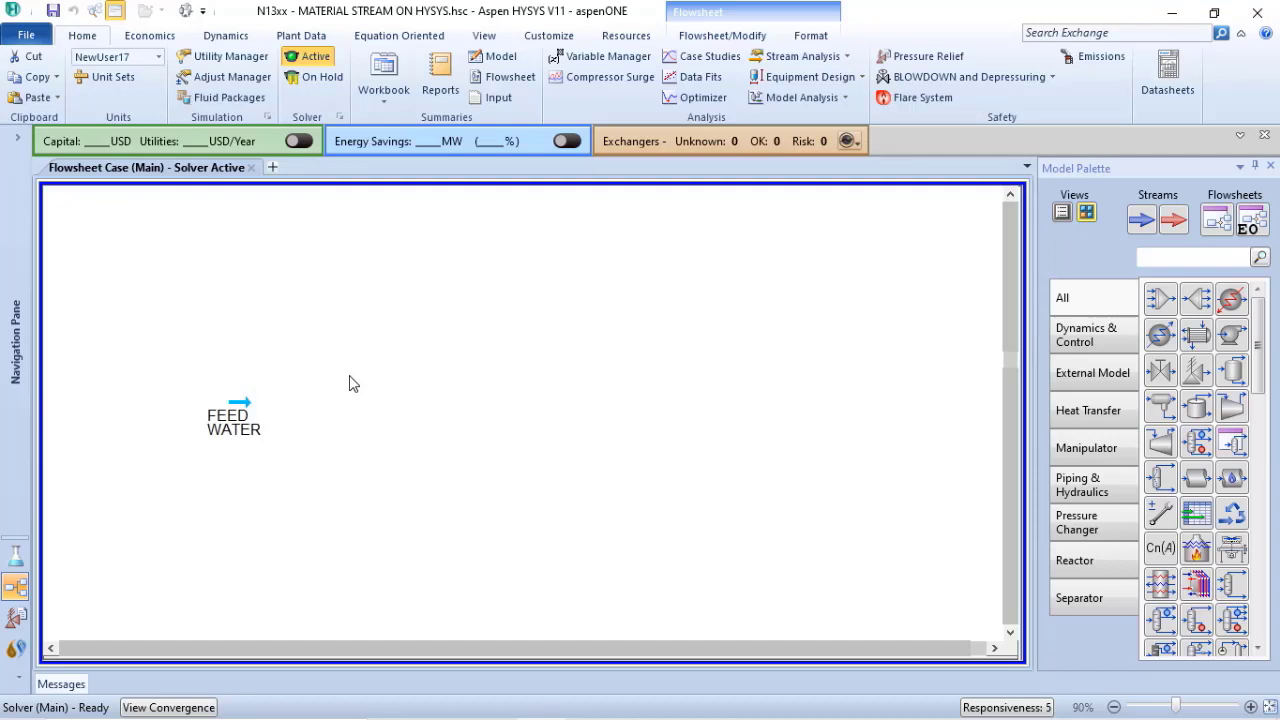
mouse_move(236, 408)
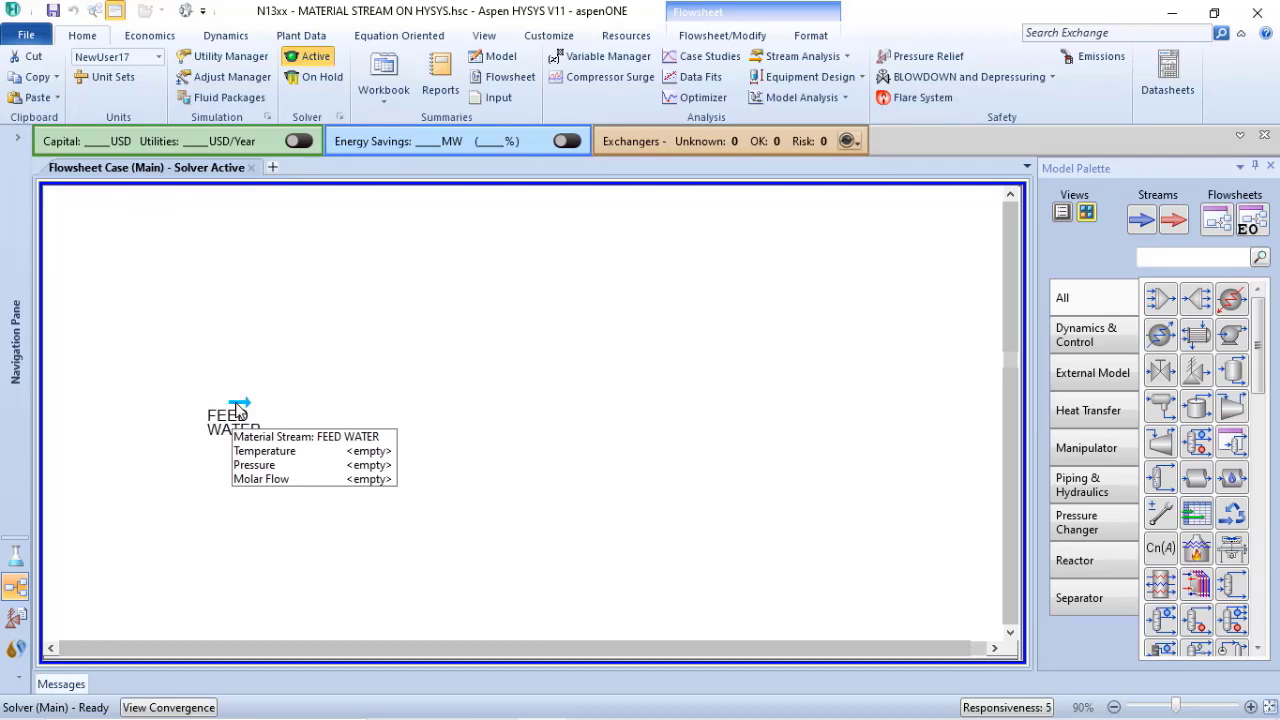
Bring up the FEED WATER material stream's property window from the flowsheet.
double_click(232, 420)
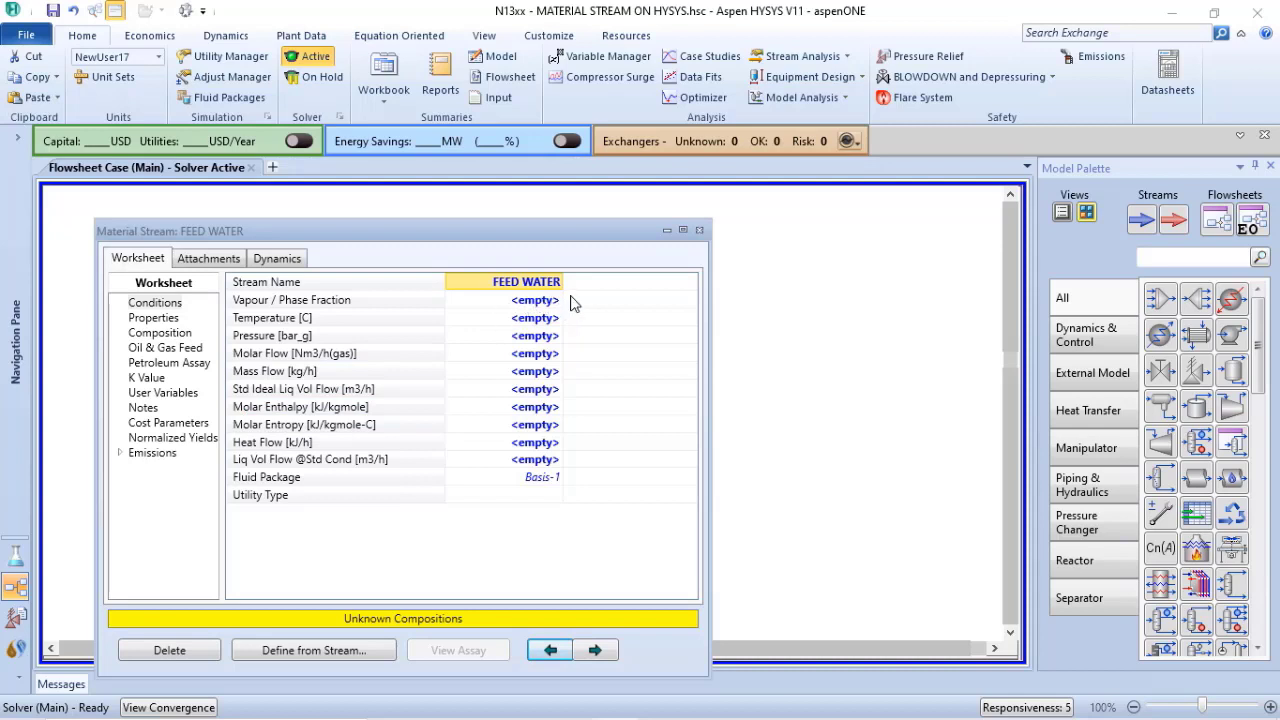
mouse_move(516, 372)
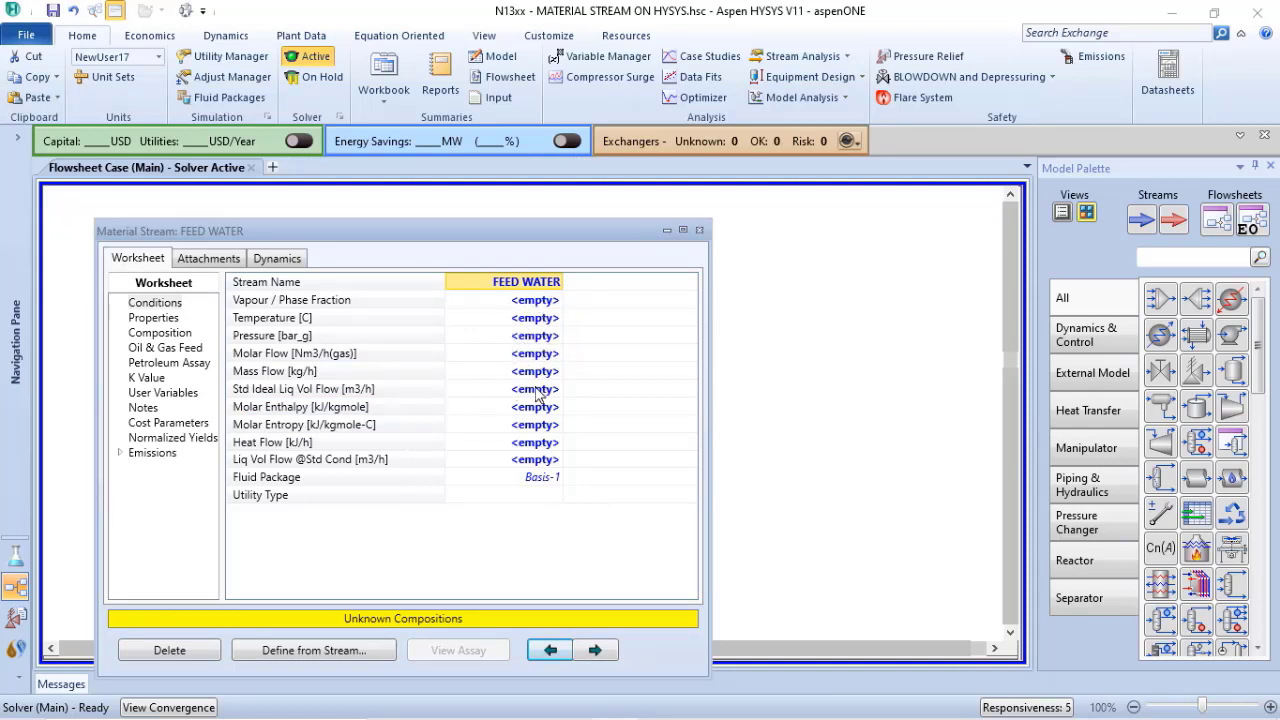
mouse_move(516, 462)
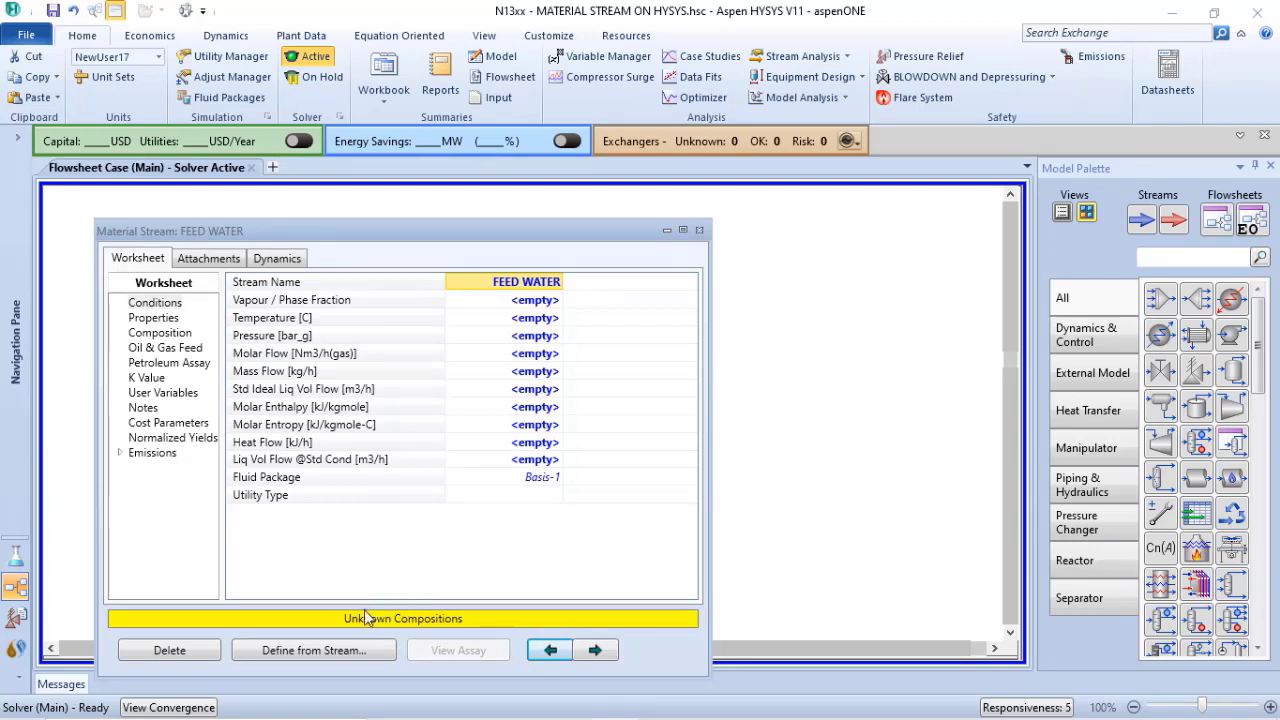
mouse_move(452, 588)
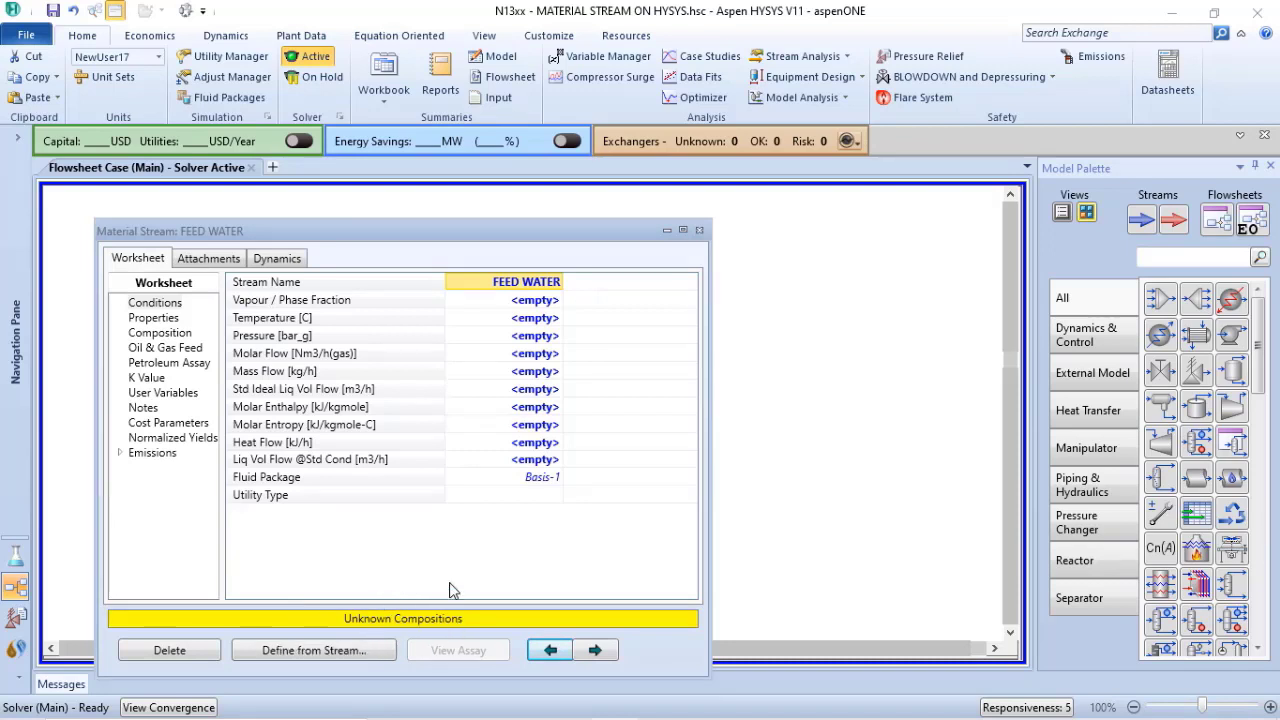
mouse_move(430, 574)
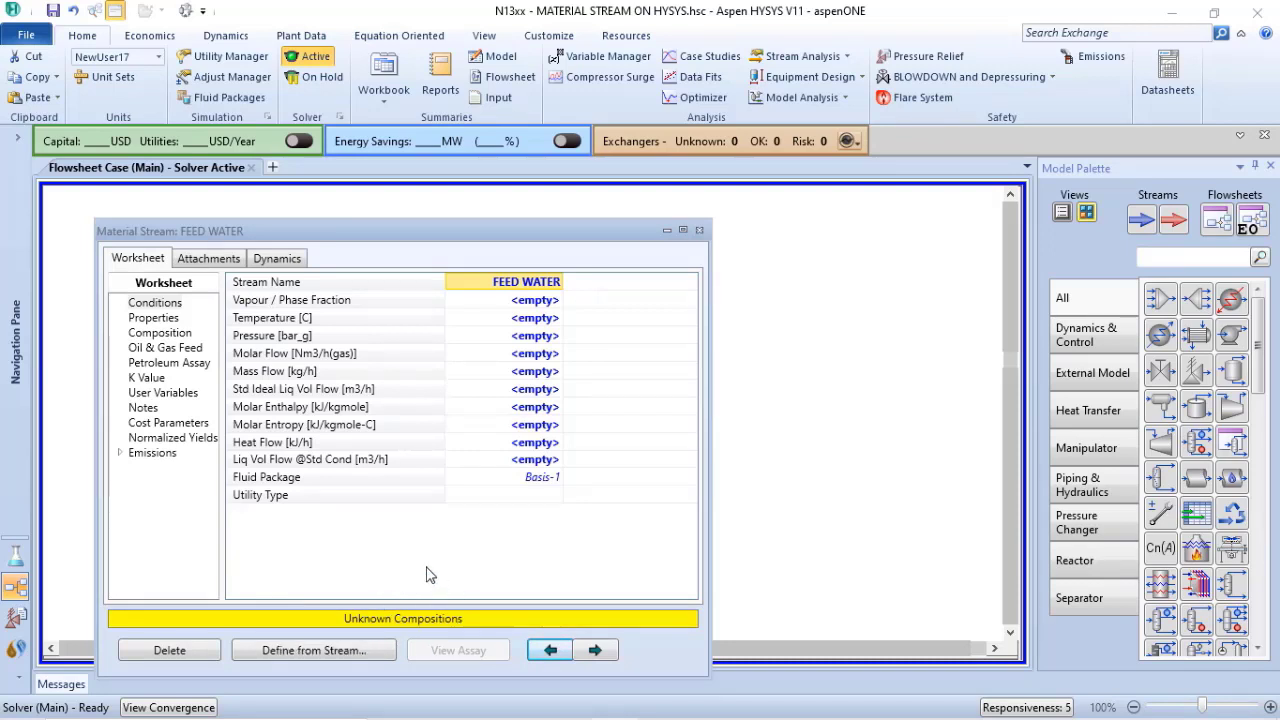
mouse_move(482, 580)
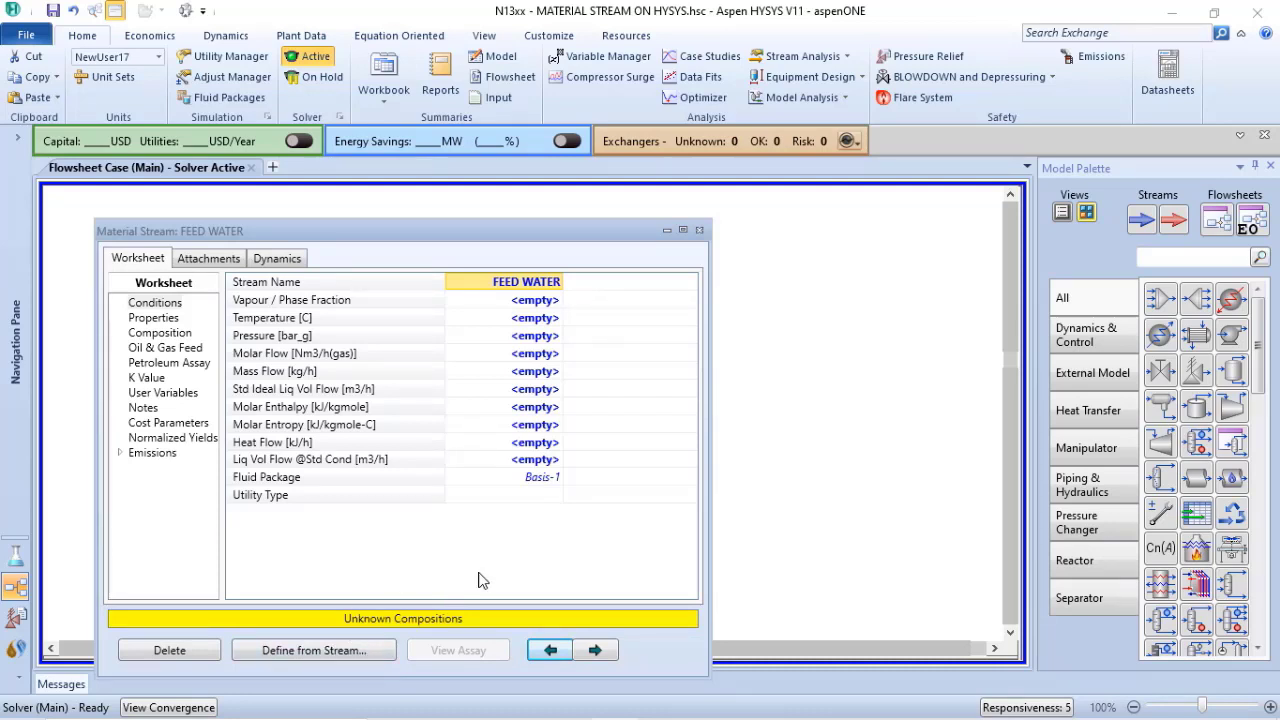
mouse_move(408, 584)
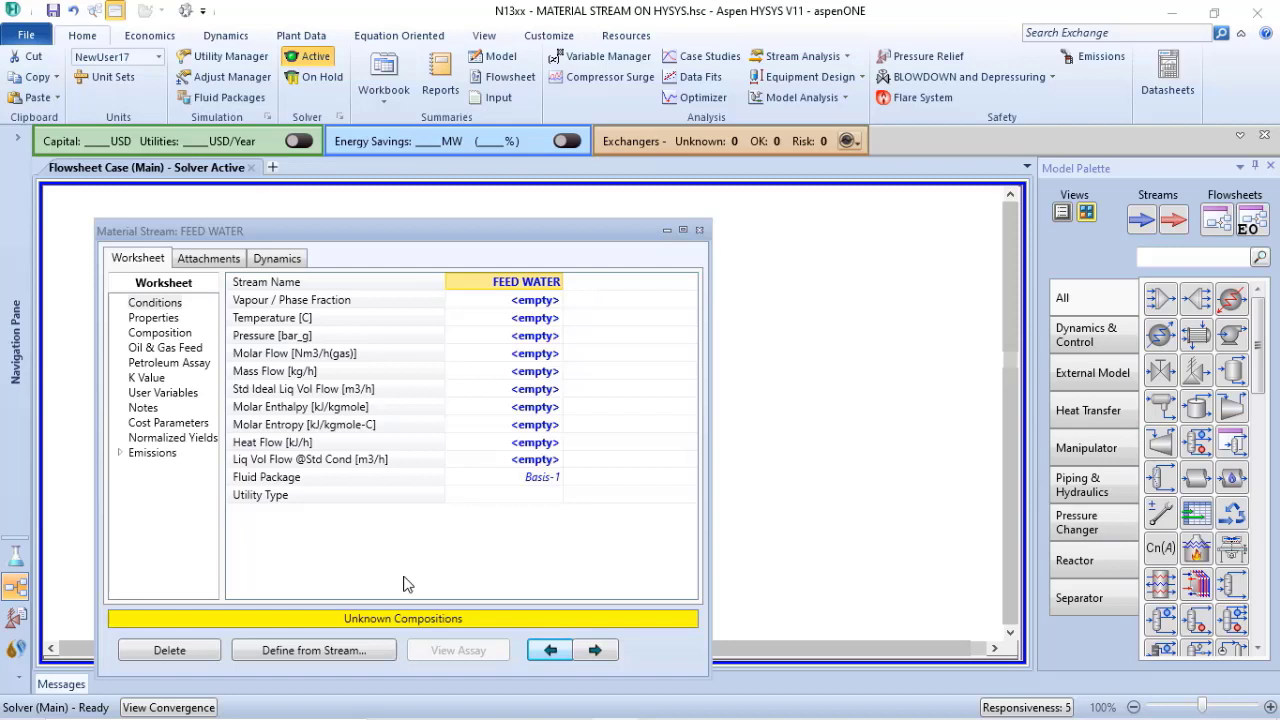
mouse_move(418, 584)
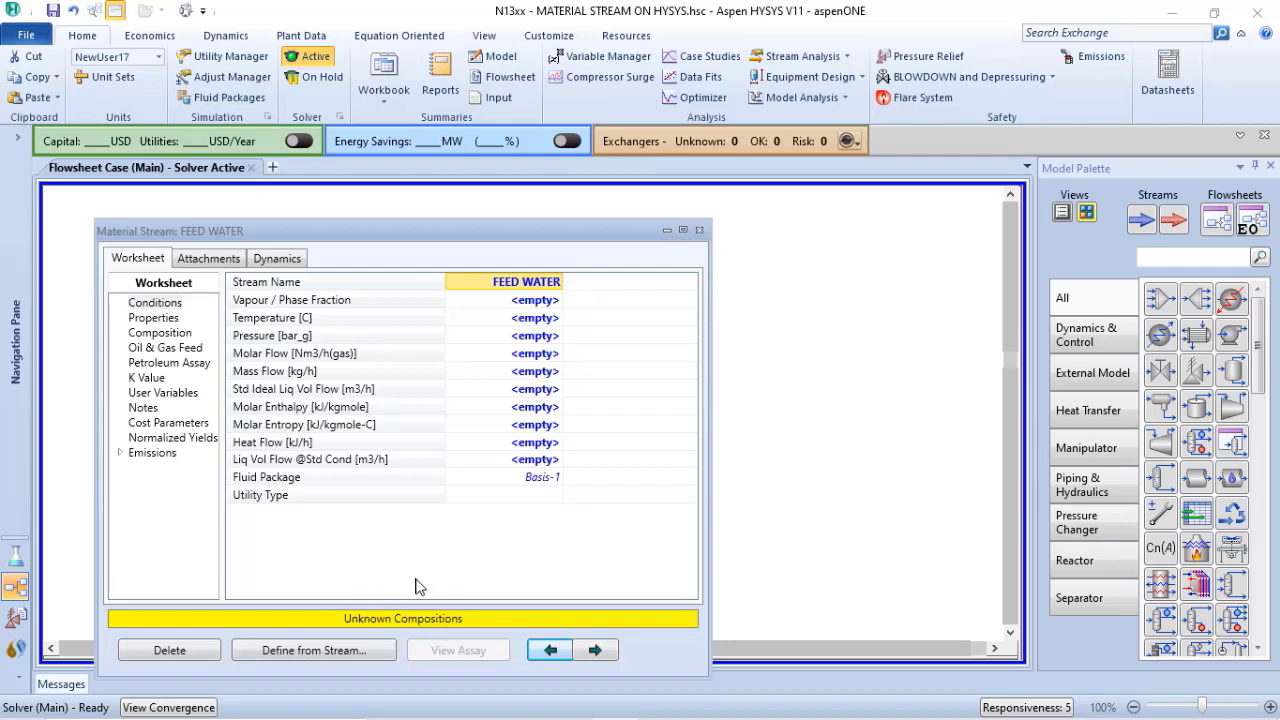
mouse_move(404, 584)
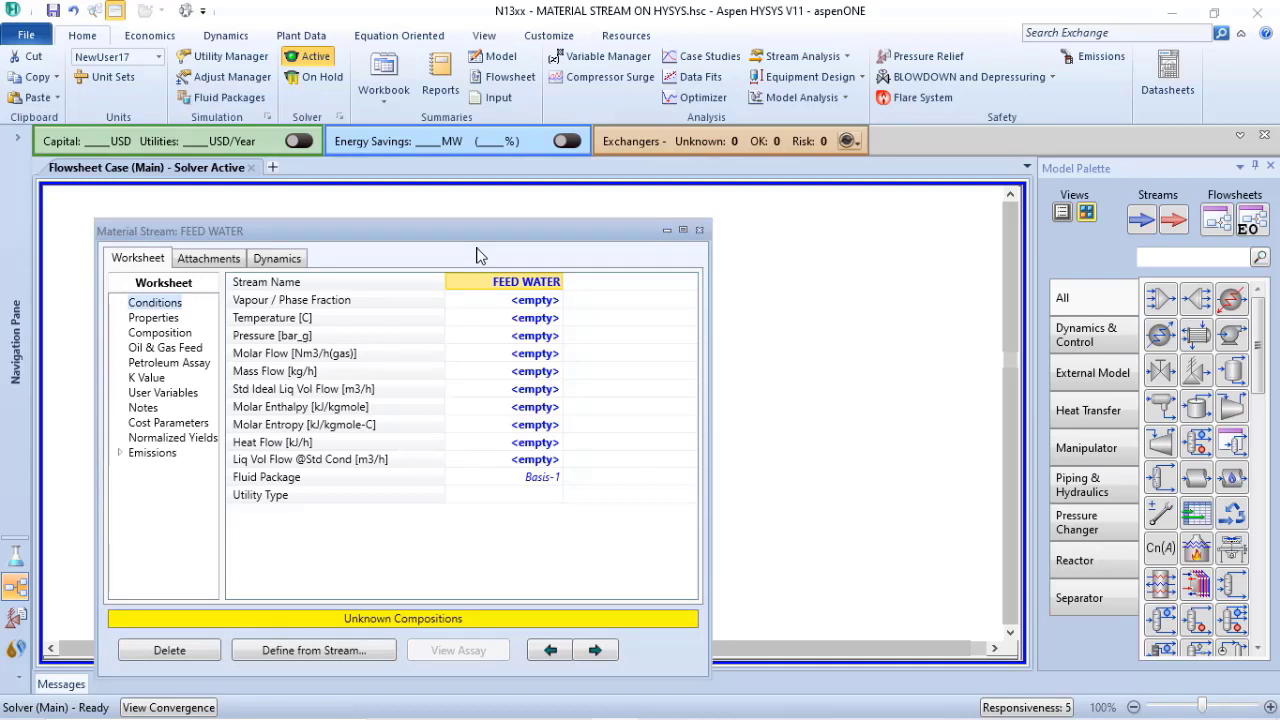
mouse_move(512, 256)
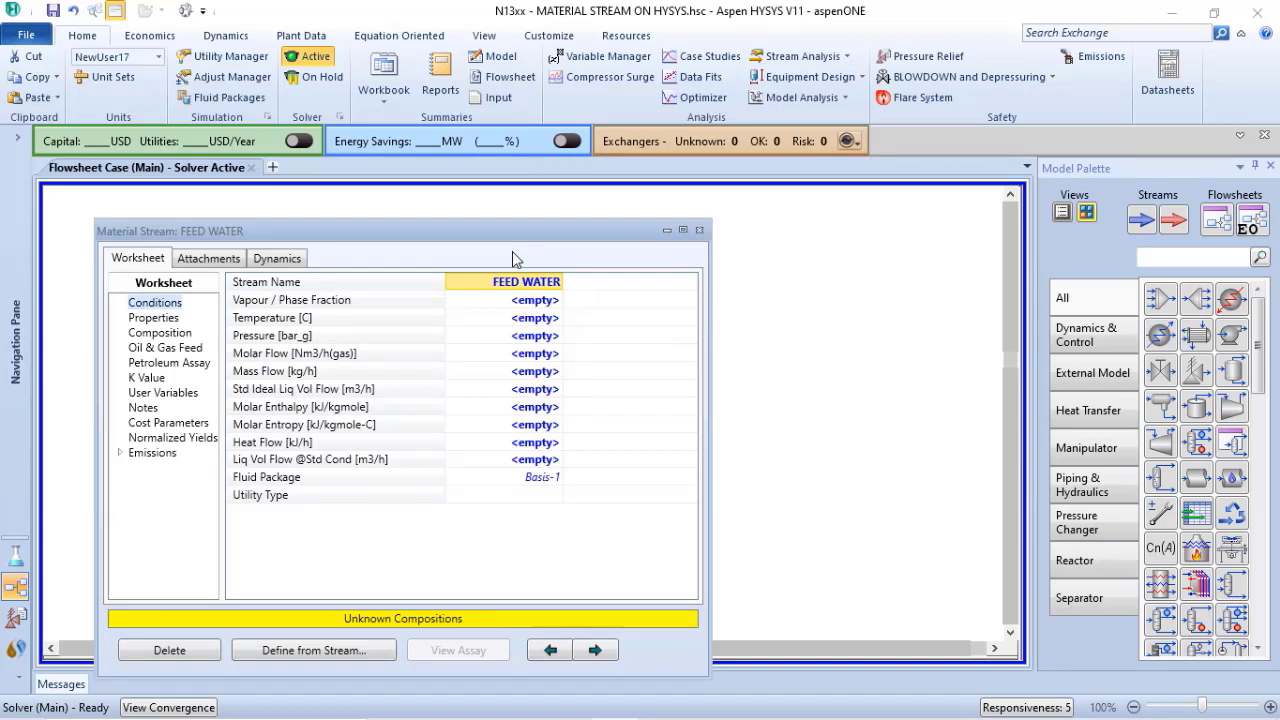
mouse_move(164, 340)
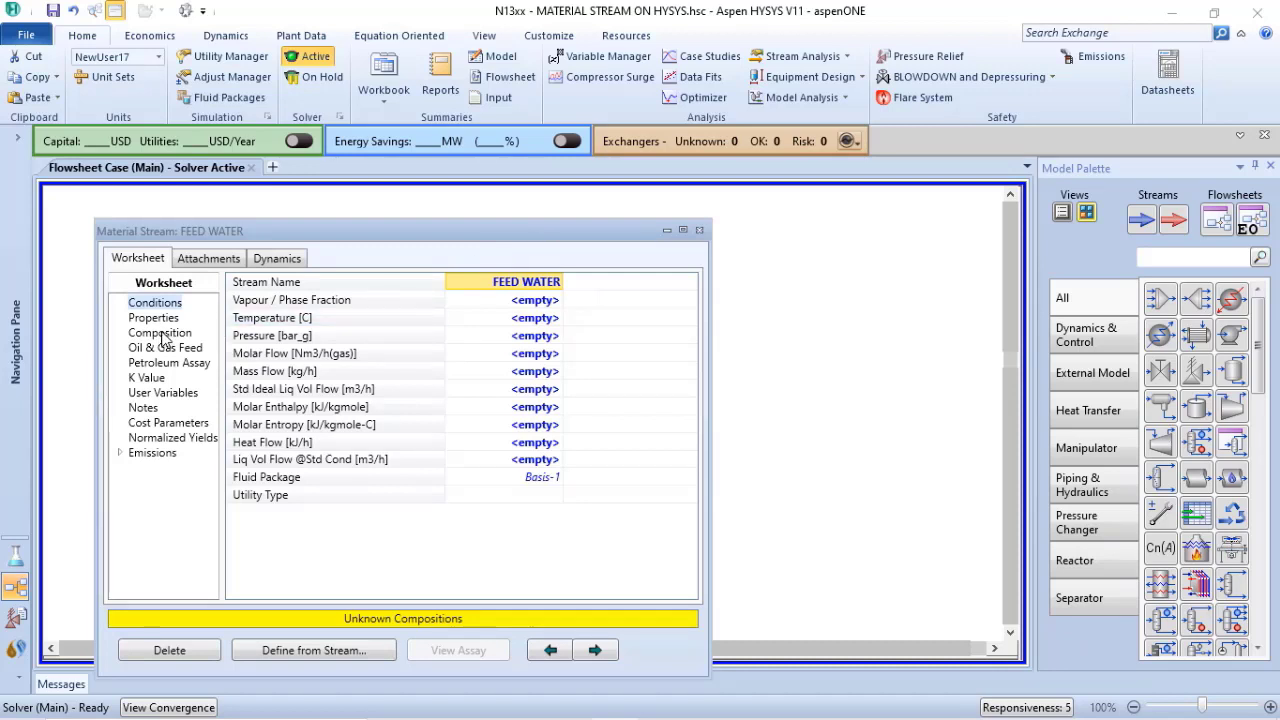
Show the Composition page listing H2O with no value yet.
click(160, 332)
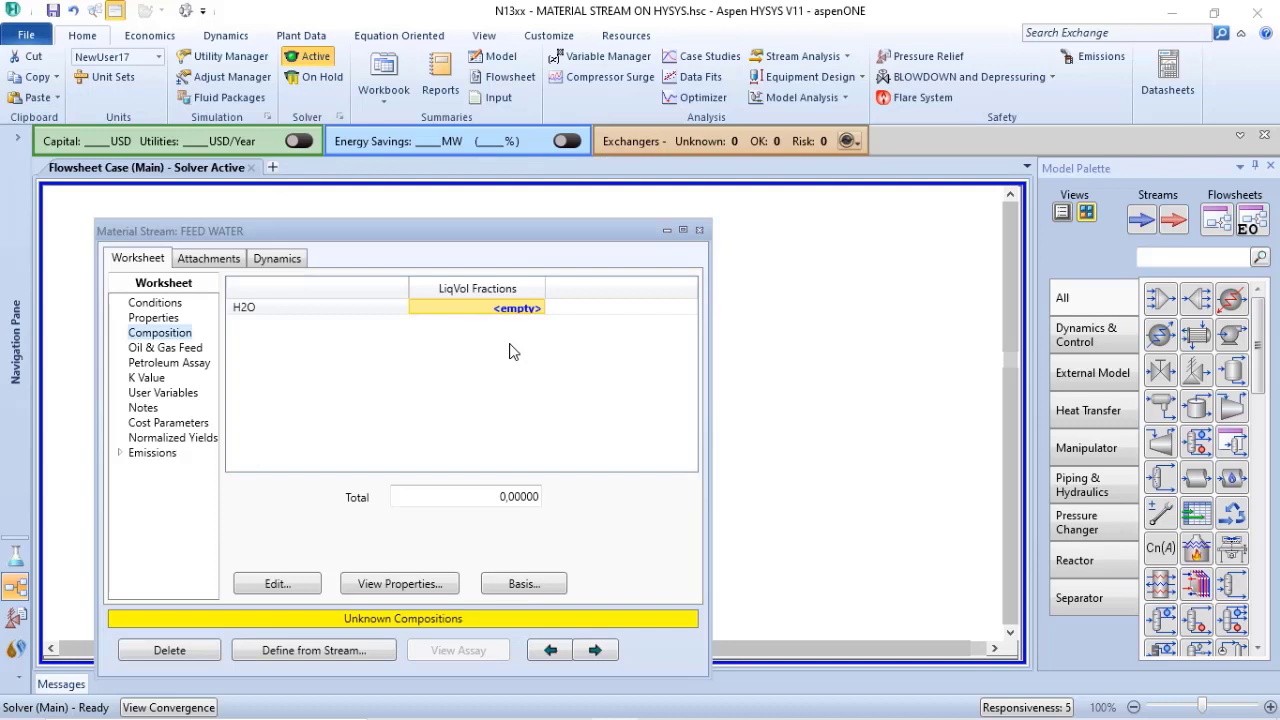
mouse_move(536, 570)
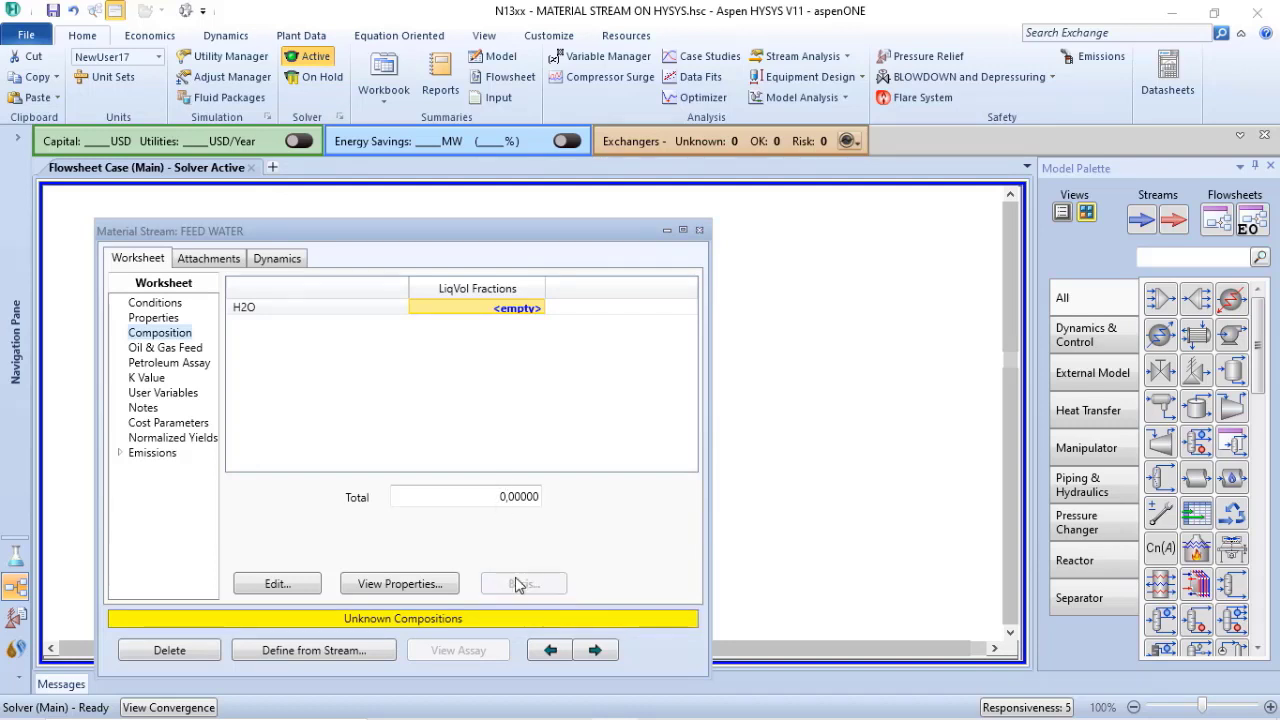
Step through each compositional basis option and settle on Liquid Volume Flows.
click(524, 584)
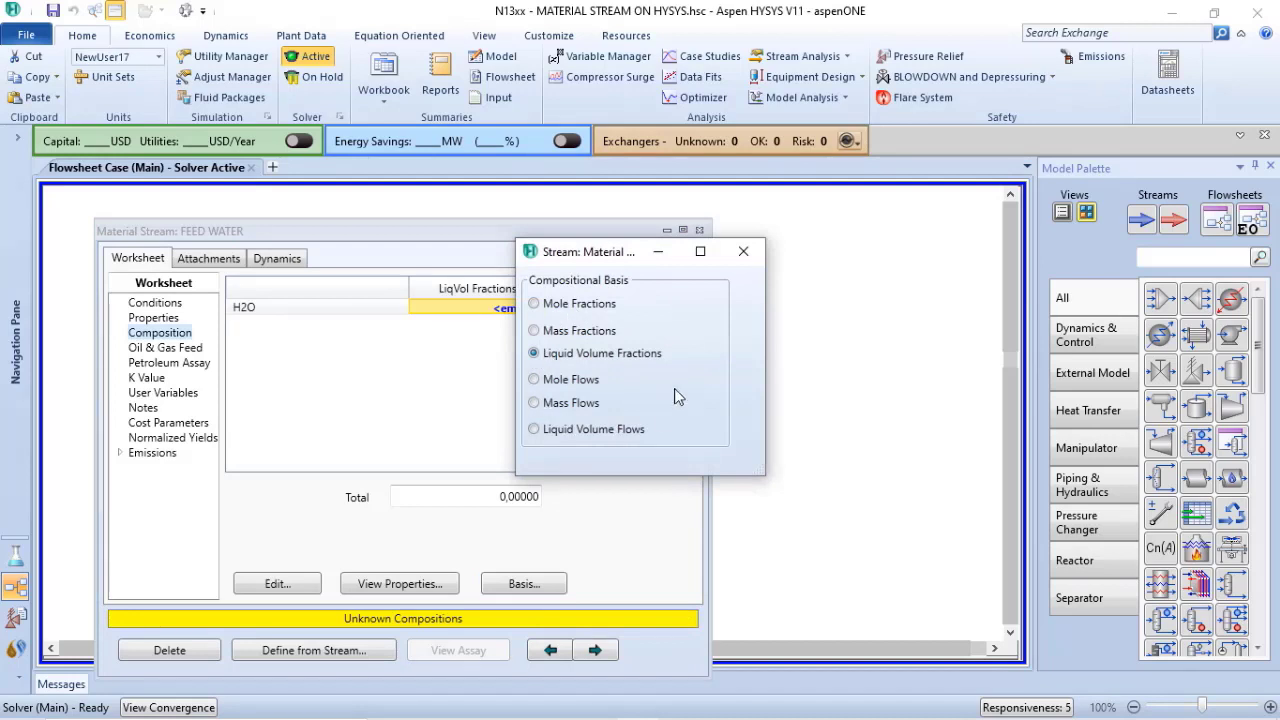
mouse_move(690, 336)
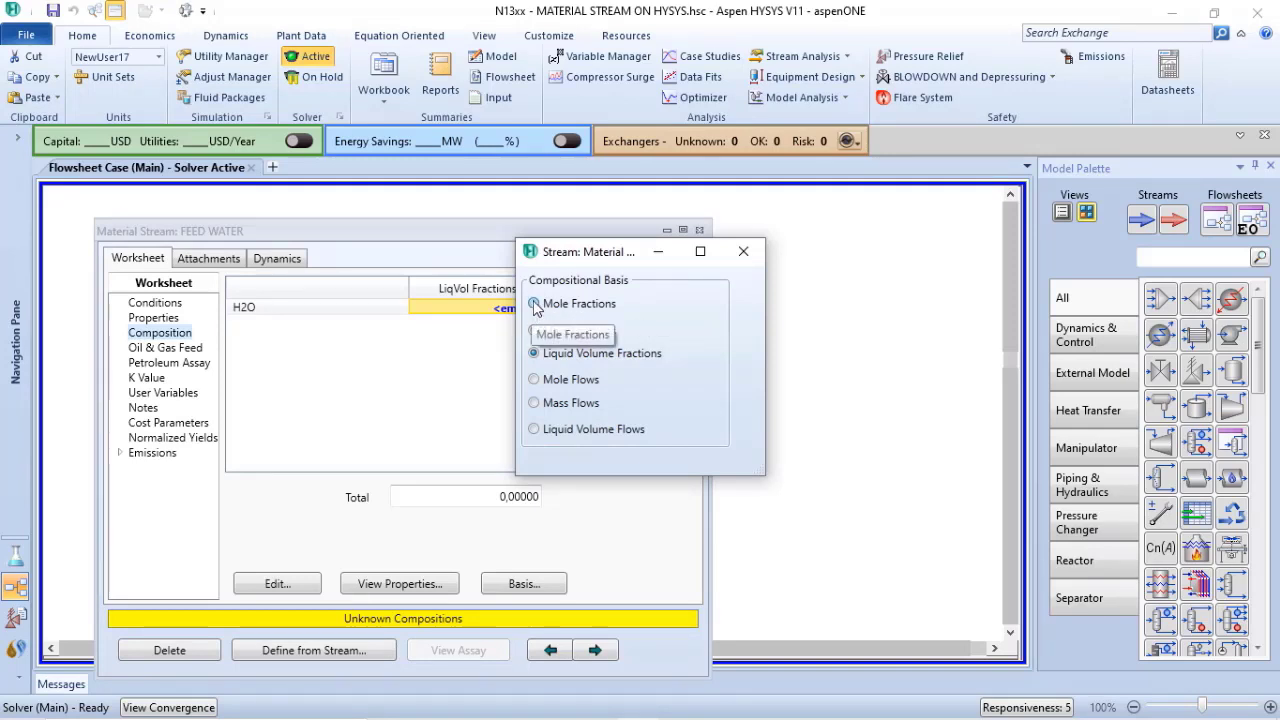
click(534, 304)
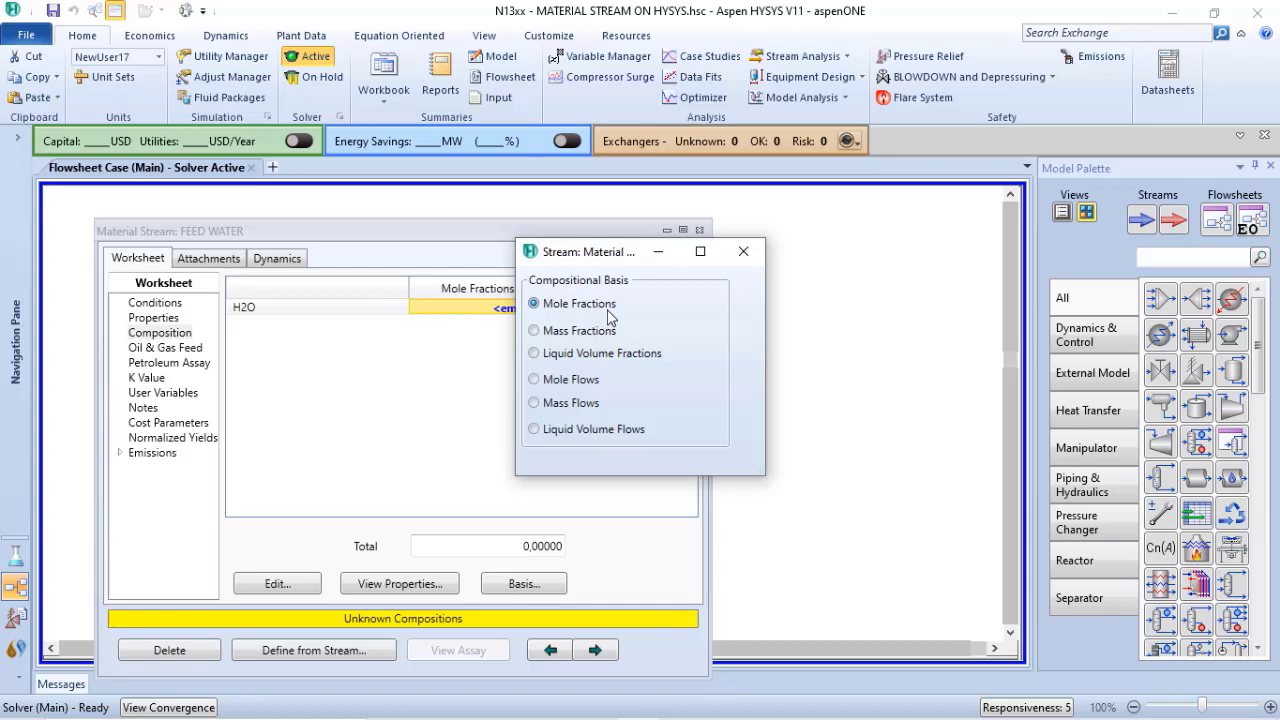
mouse_move(576, 304)
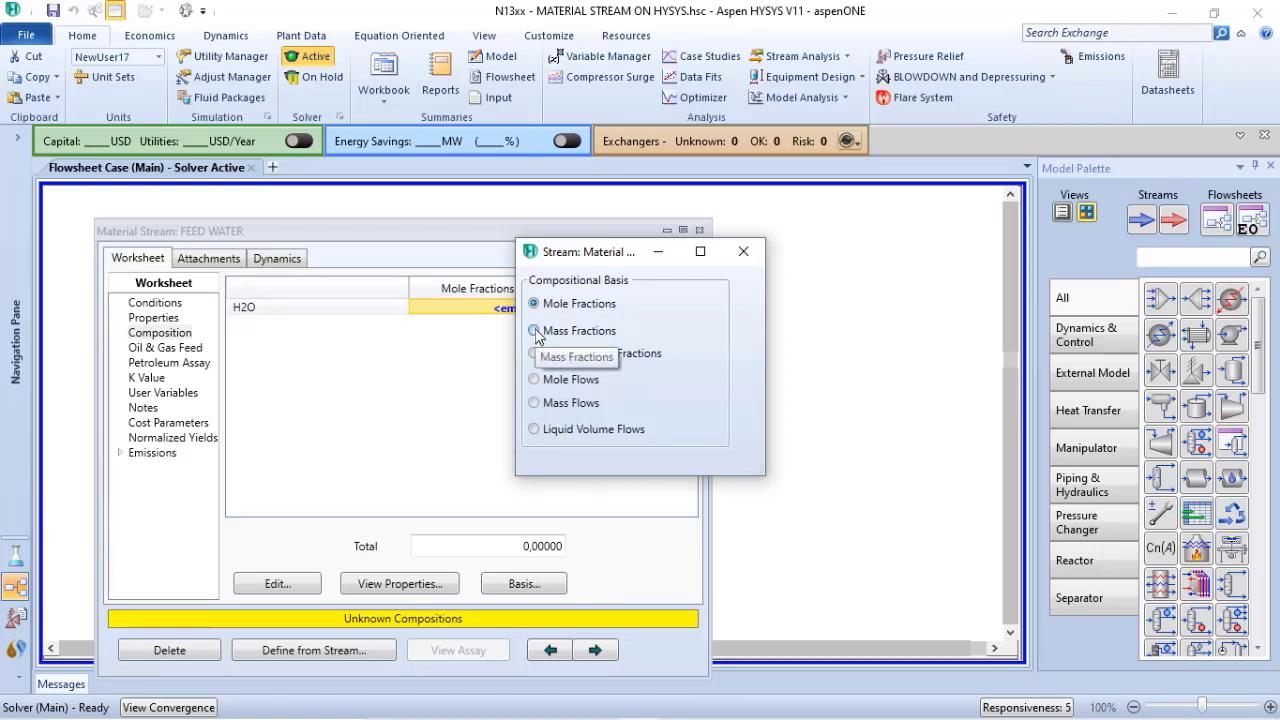
click(534, 330)
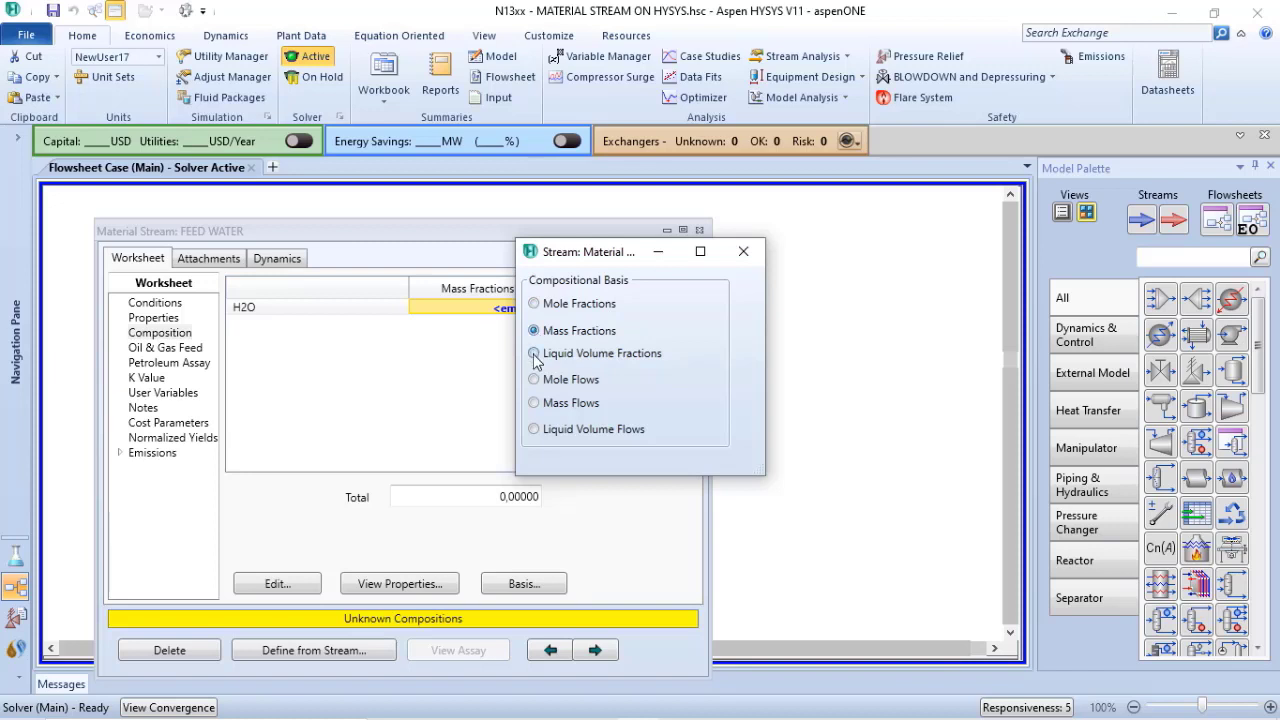
click(534, 352)
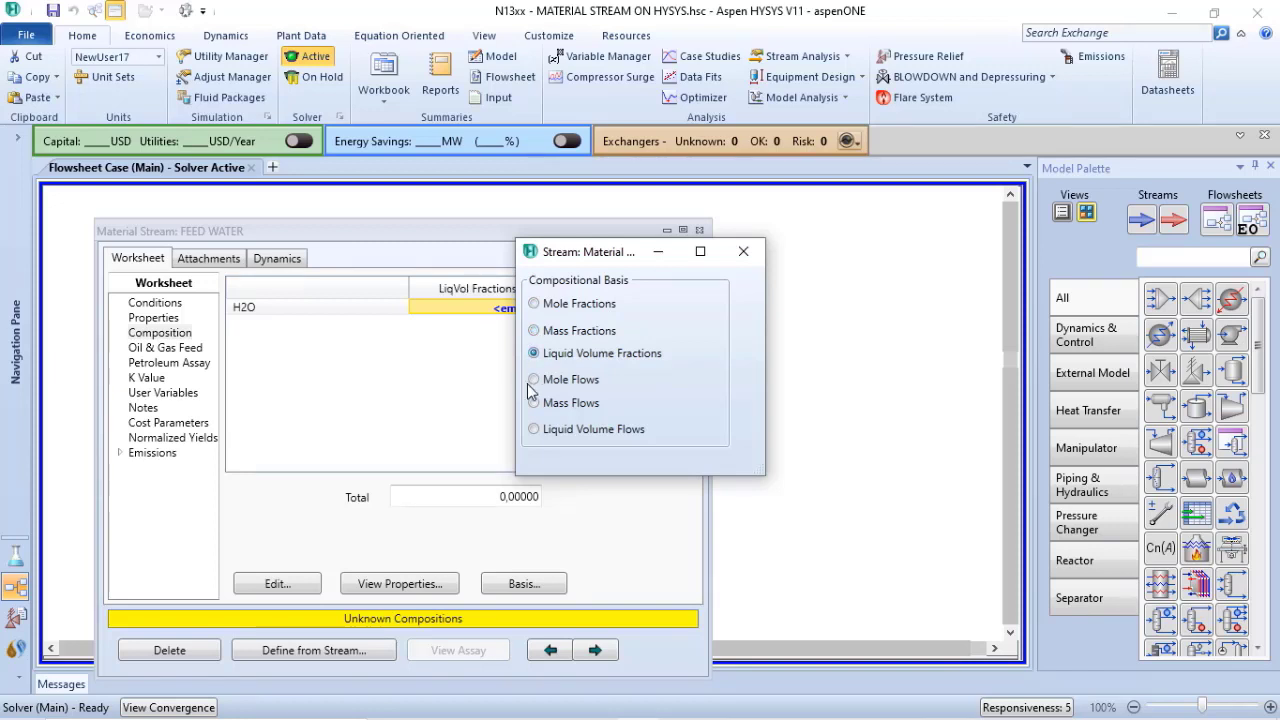
click(534, 380)
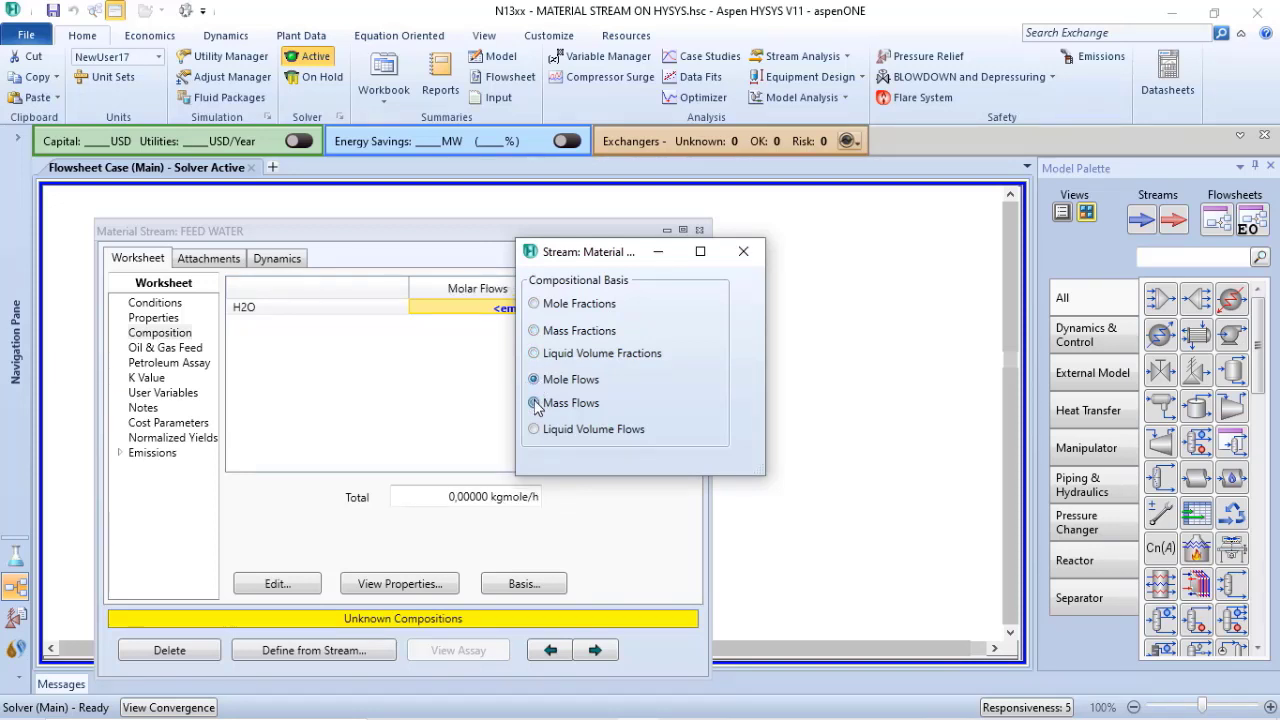
click(534, 428)
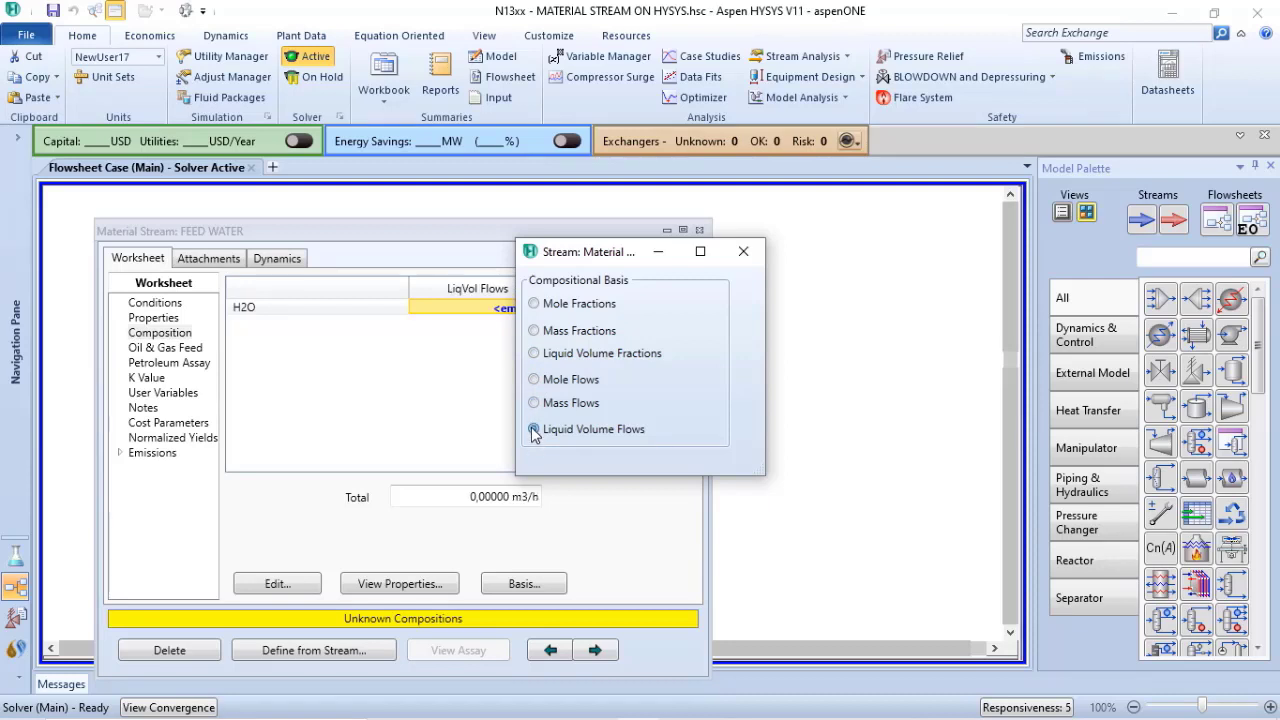
click(532, 428)
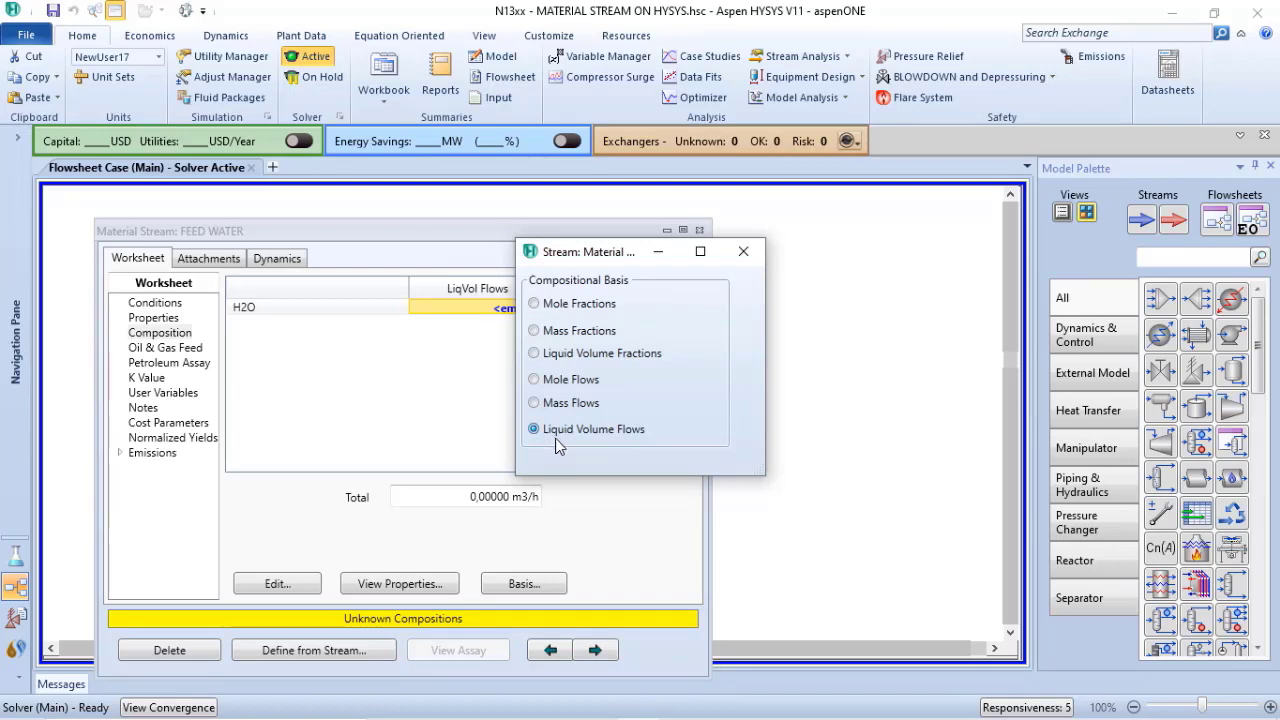
click(744, 252)
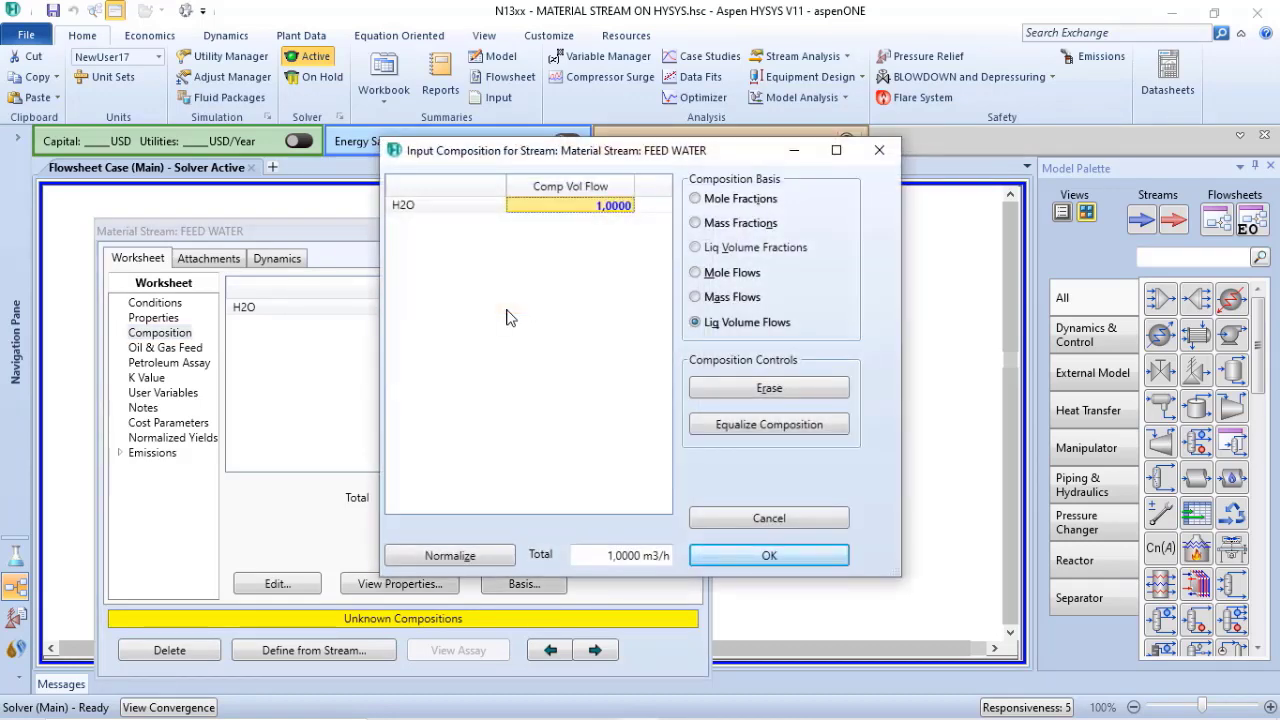
mouse_move(476, 450)
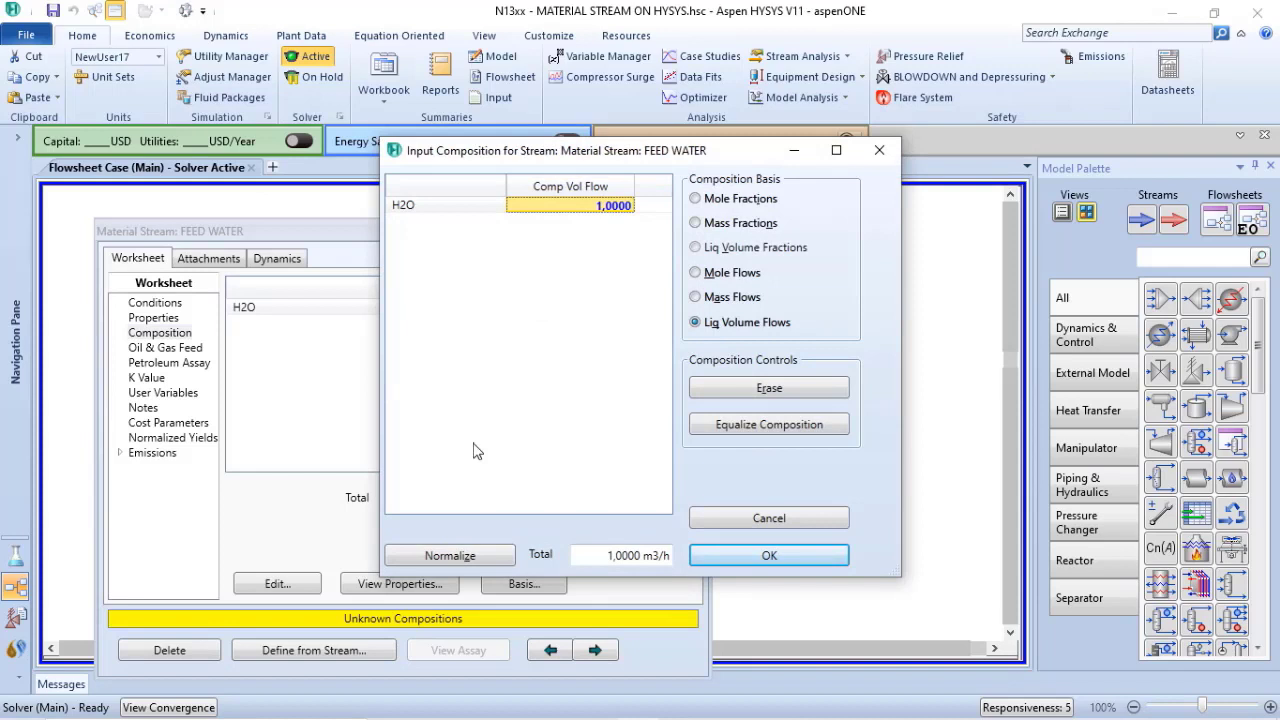
mouse_move(722, 188)
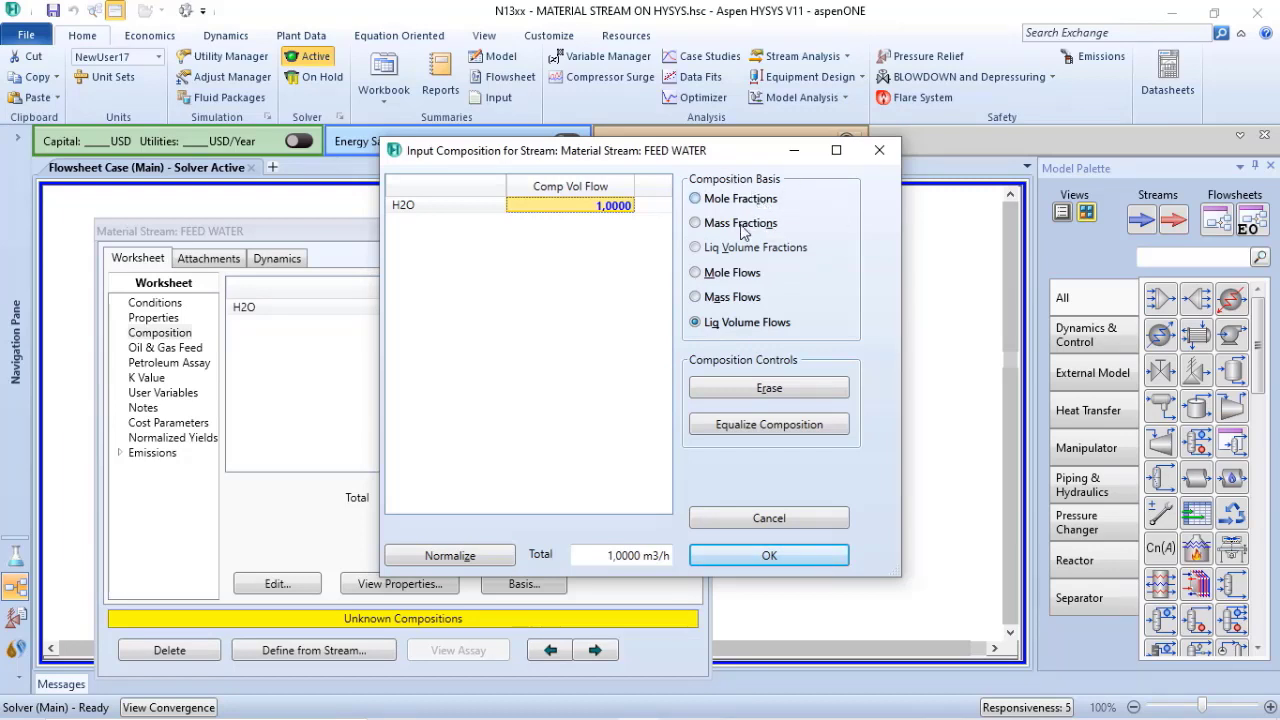
mouse_move(696, 198)
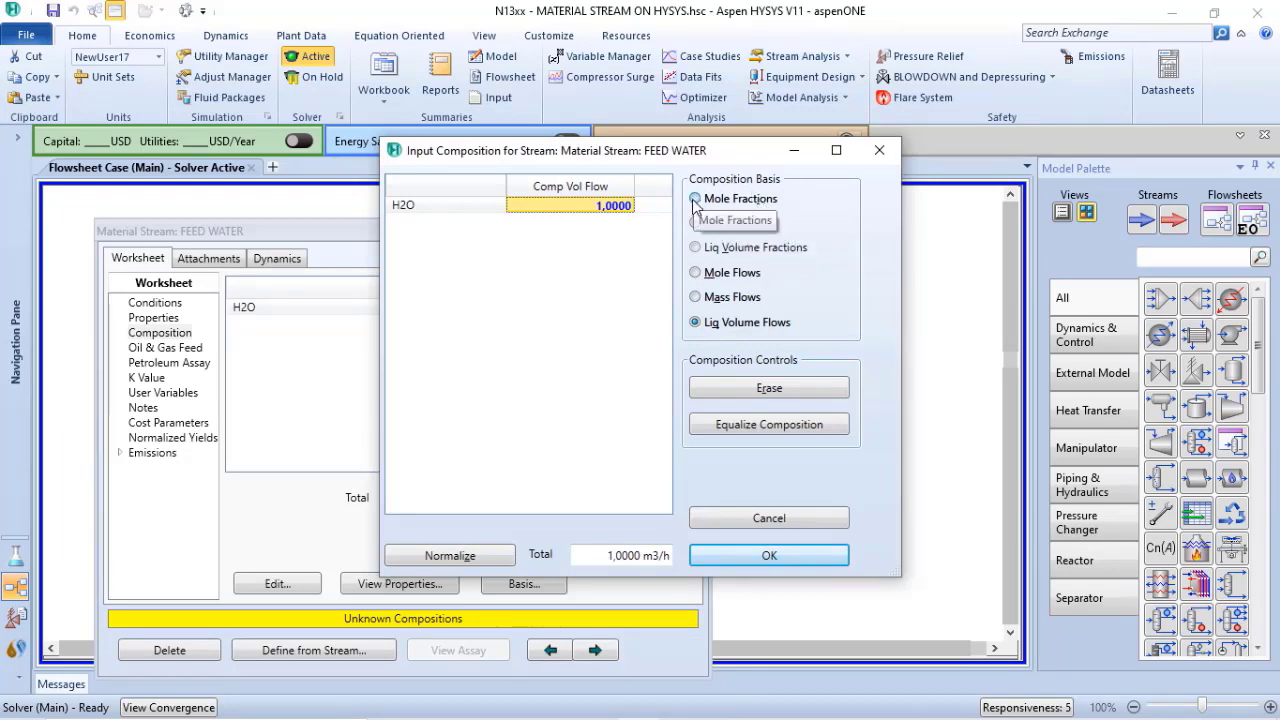
Accept the composition as pure H2O with mole fraction 1.
click(696, 198)
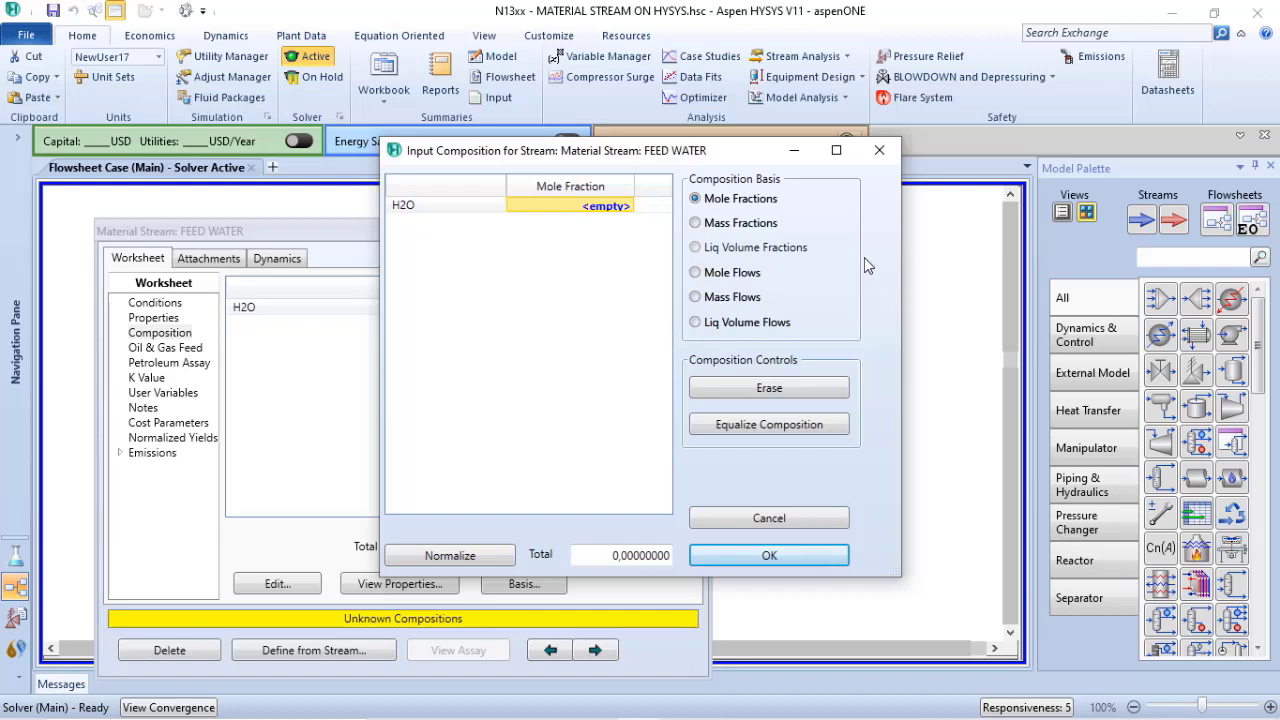
mouse_move(828, 264)
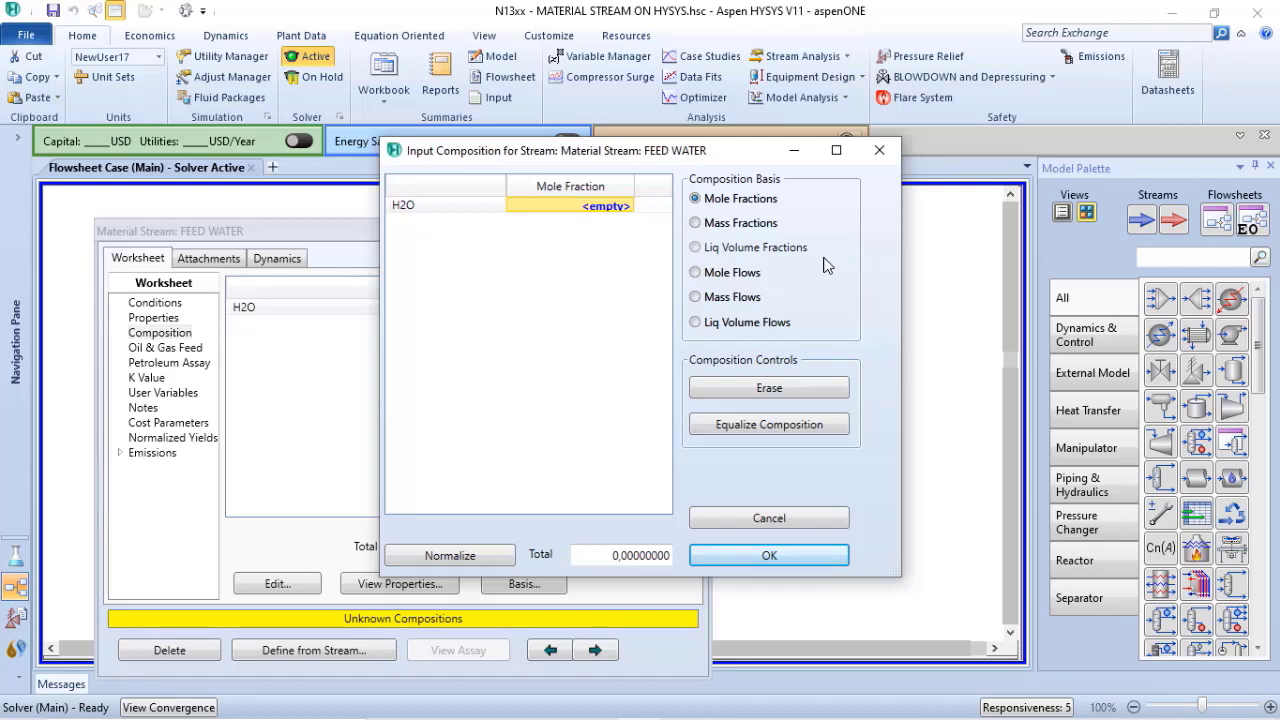
mouse_move(700, 204)
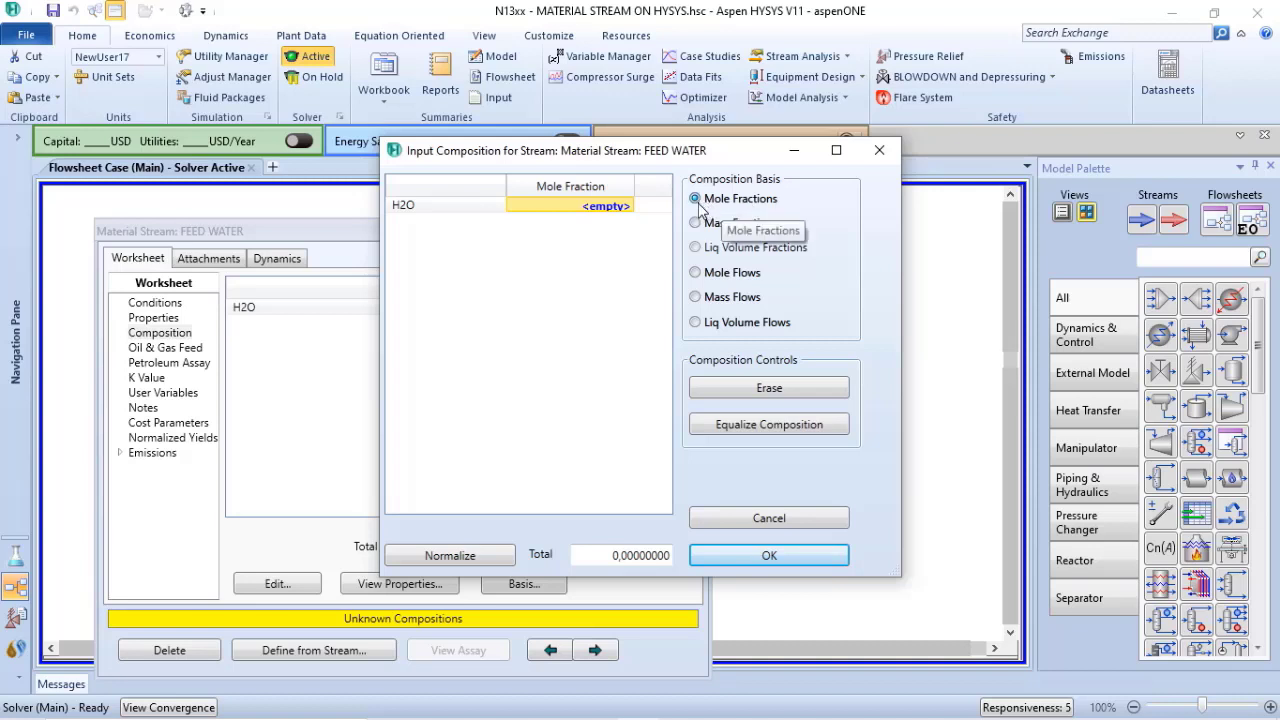
mouse_move(736, 222)
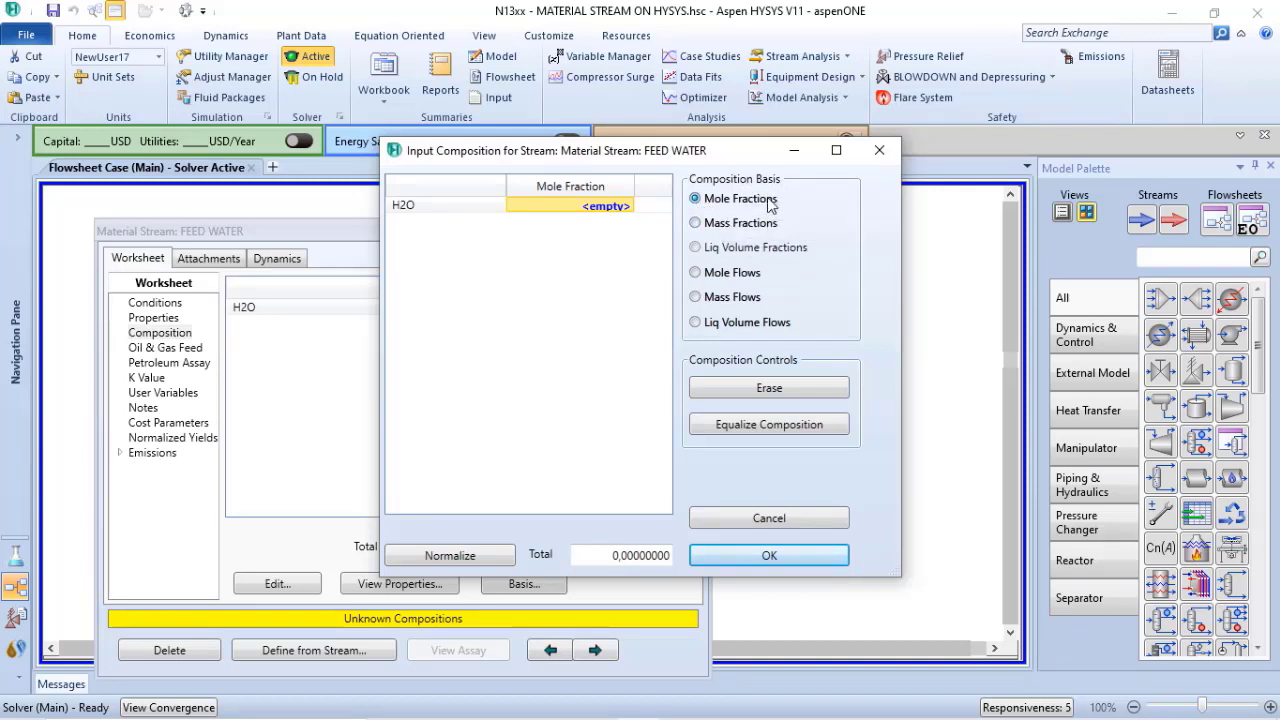
mouse_move(564, 560)
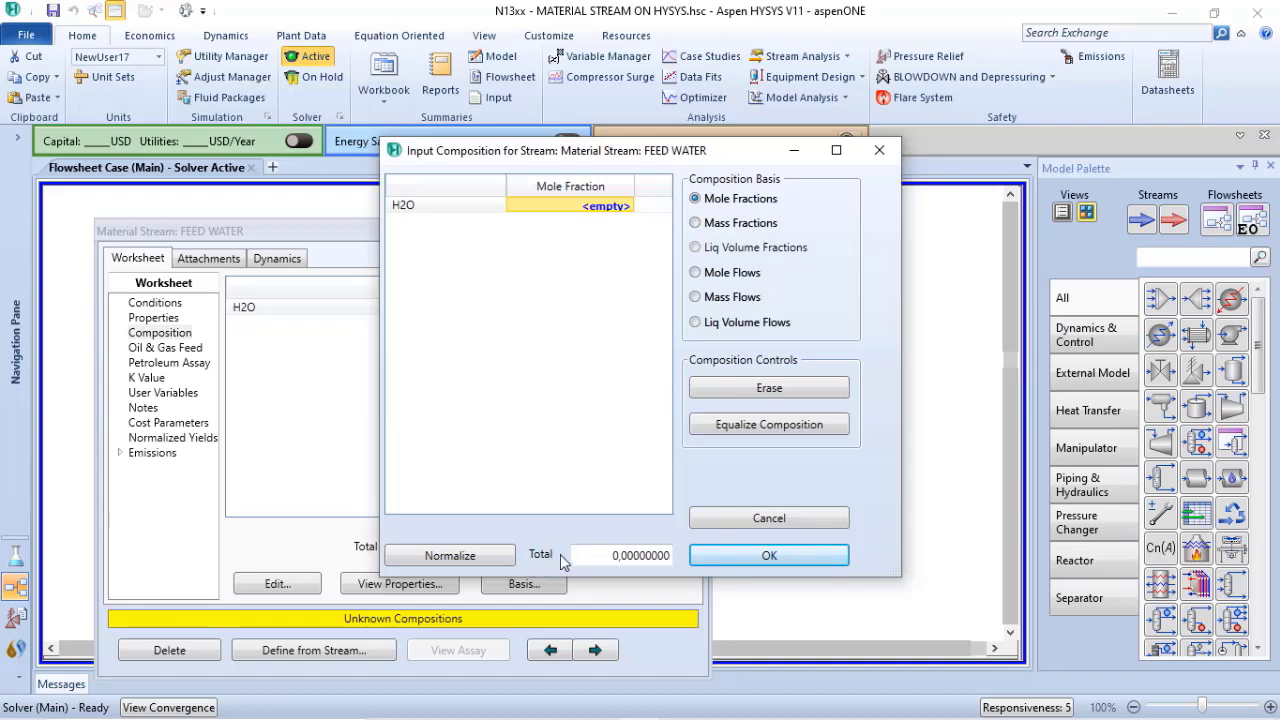
mouse_move(596, 412)
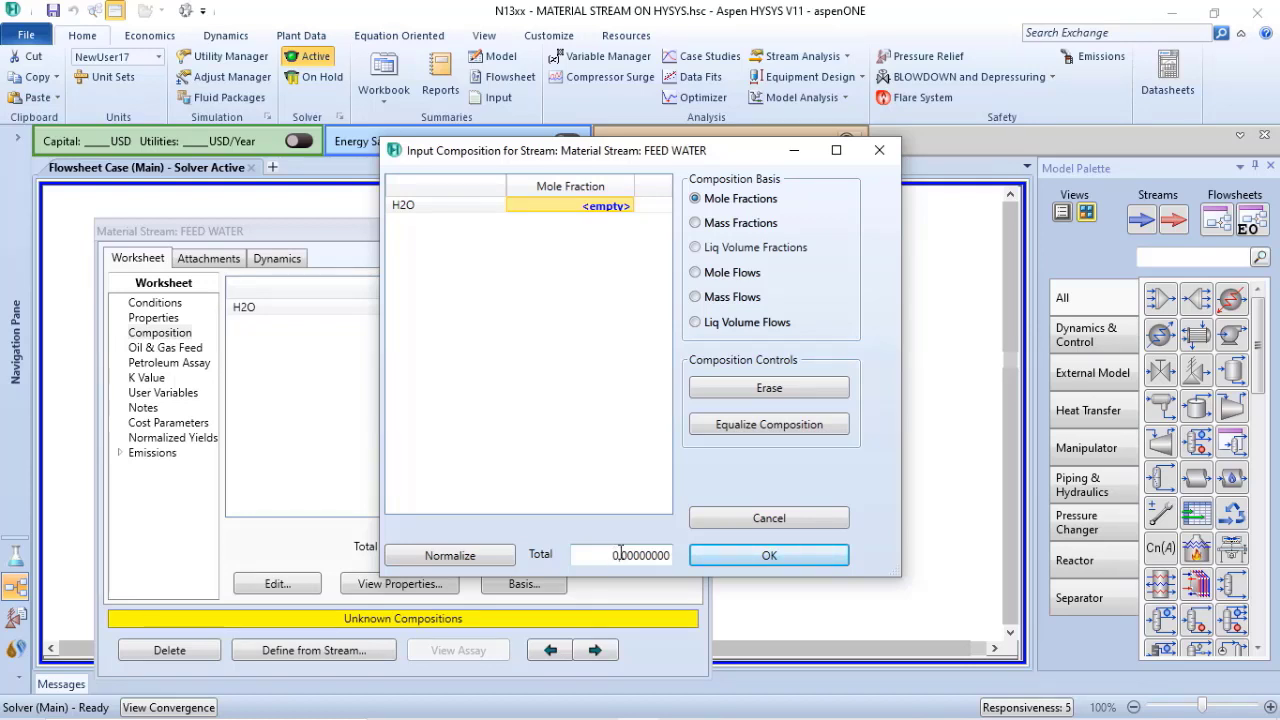
click(696, 322)
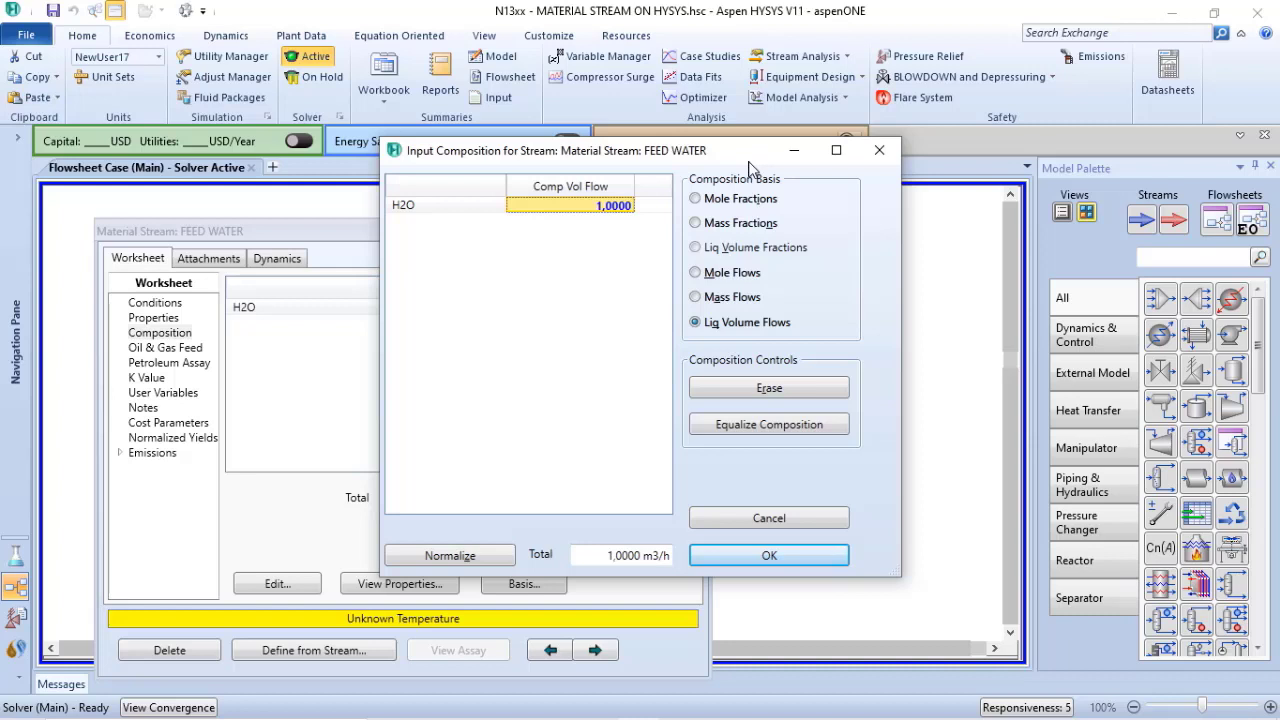
click(696, 198)
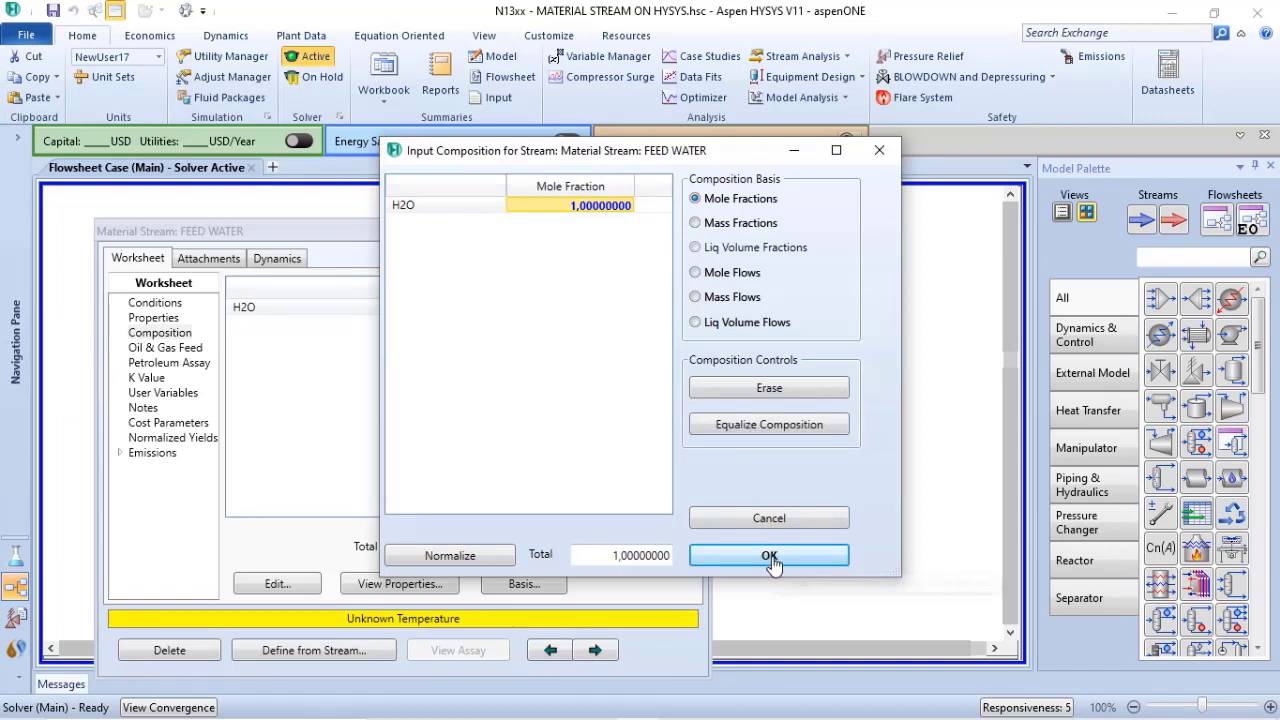
click(768, 556)
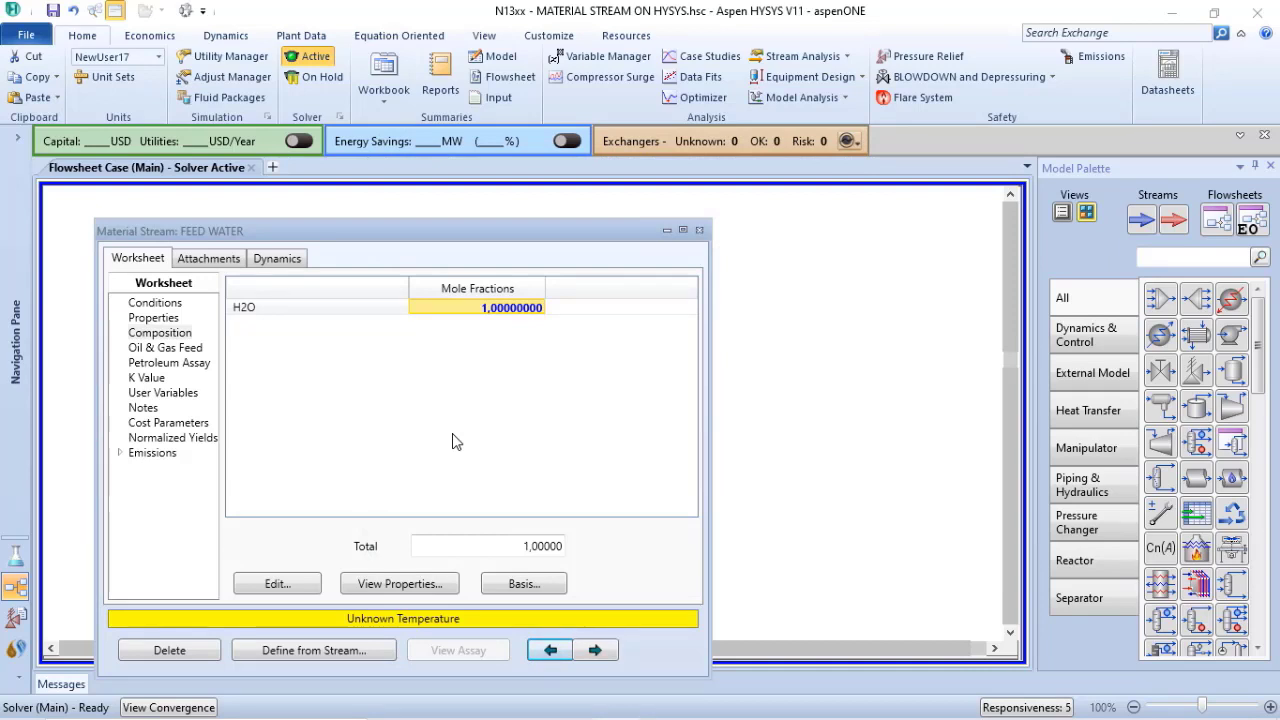
mouse_move(432, 608)
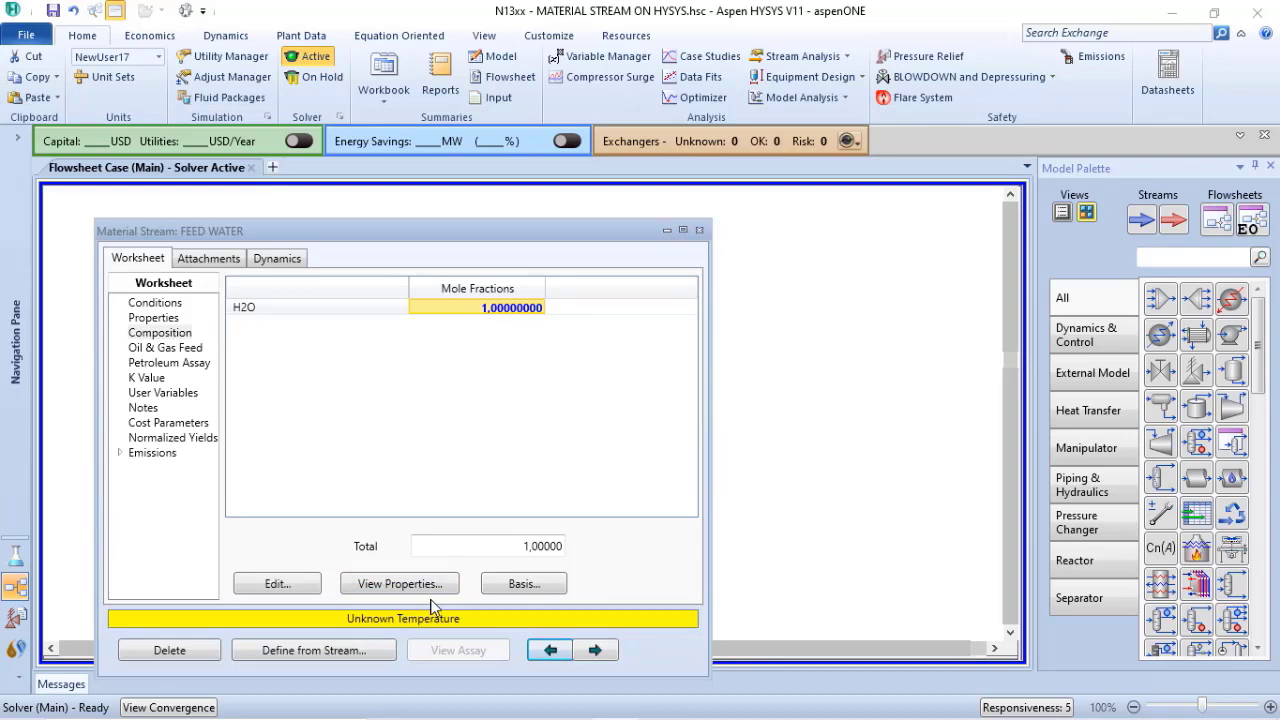
mouse_move(388, 484)
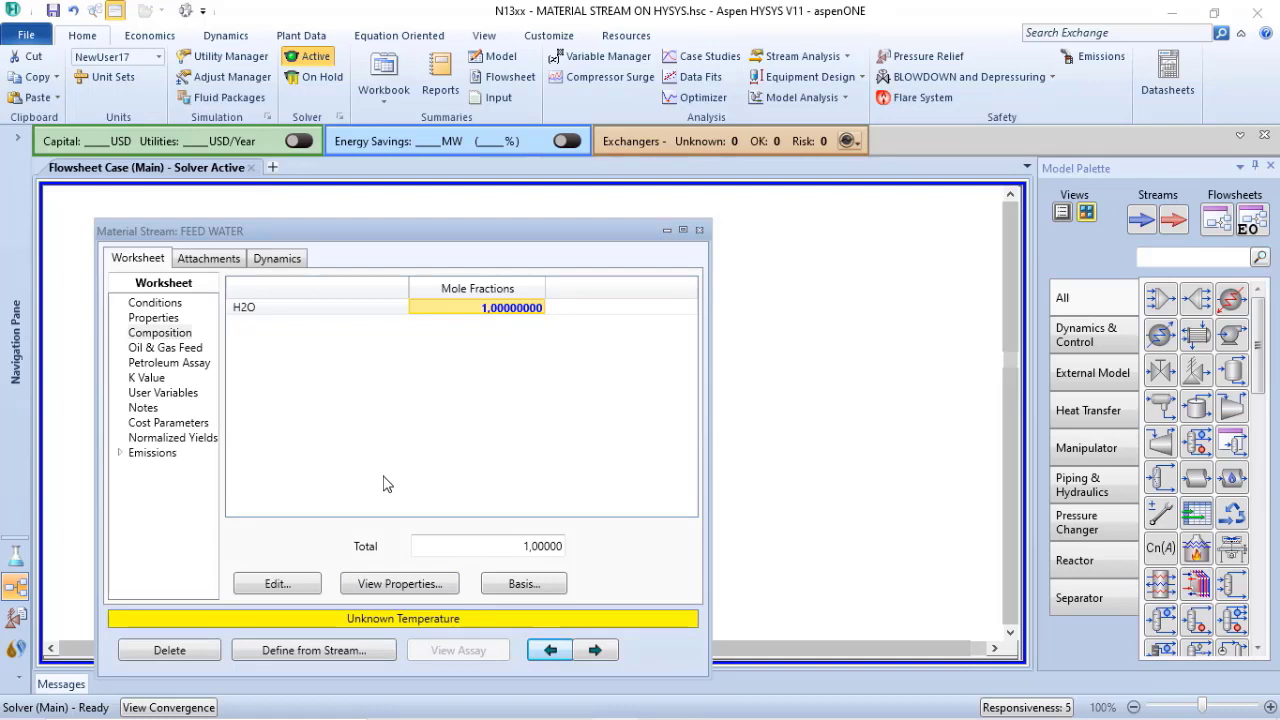
Enter 85 °C as the stream temperature on the Conditions page.
click(154, 302)
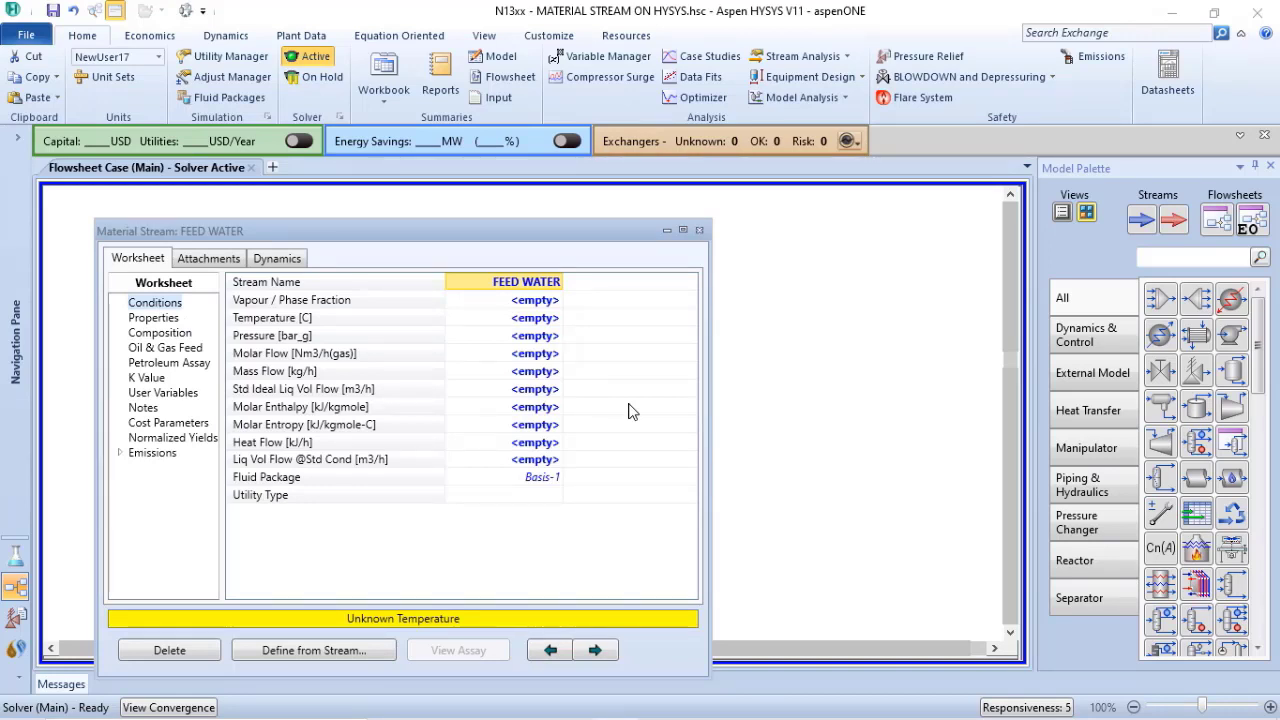
mouse_move(568, 364)
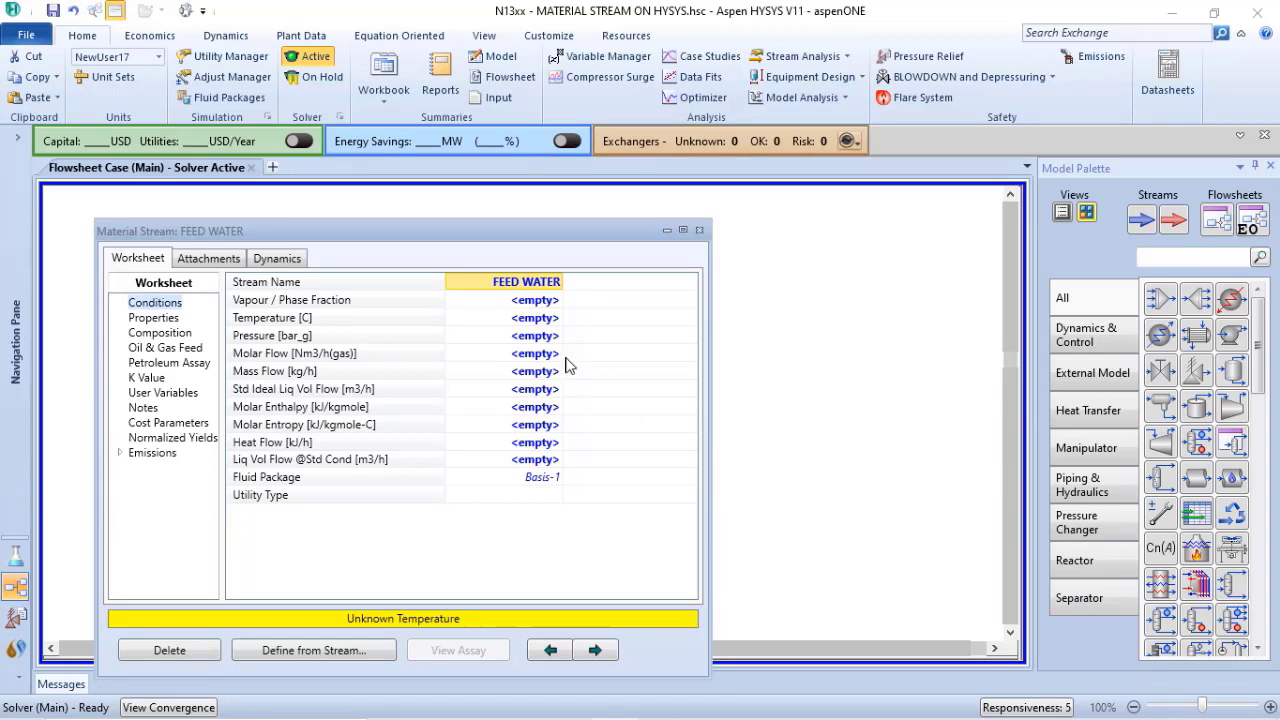
click(534, 316)
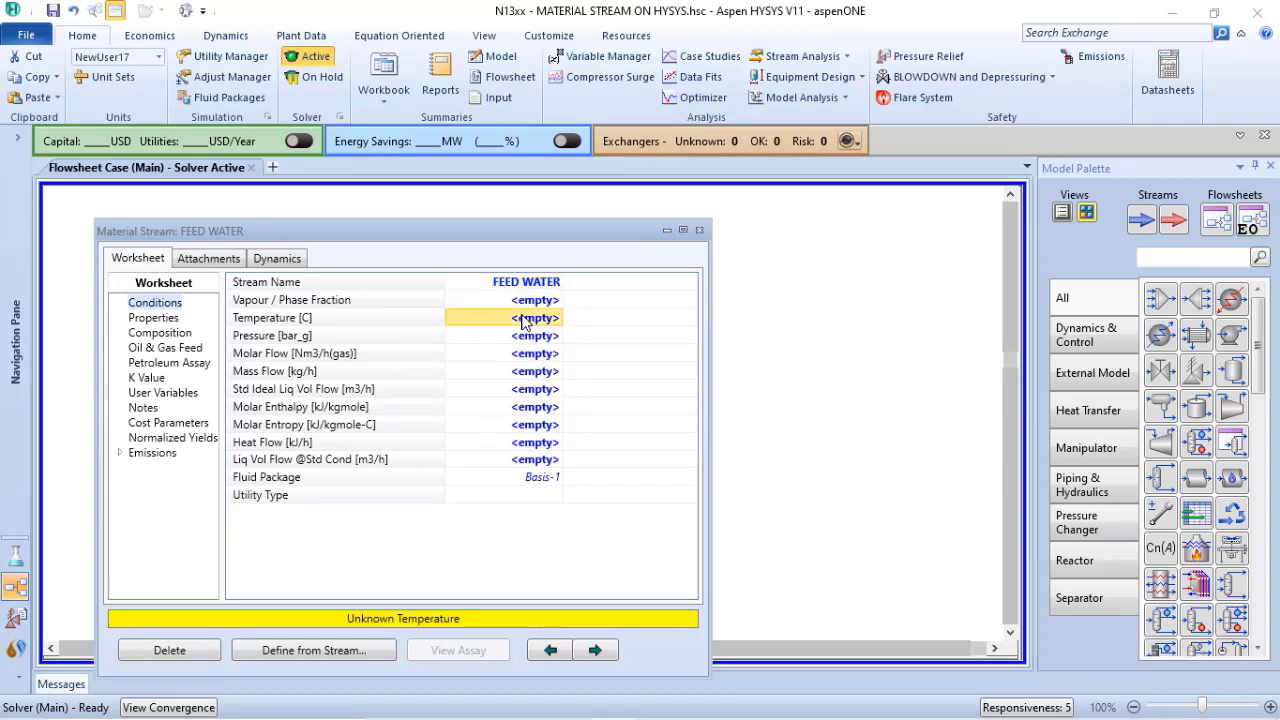
text(85)
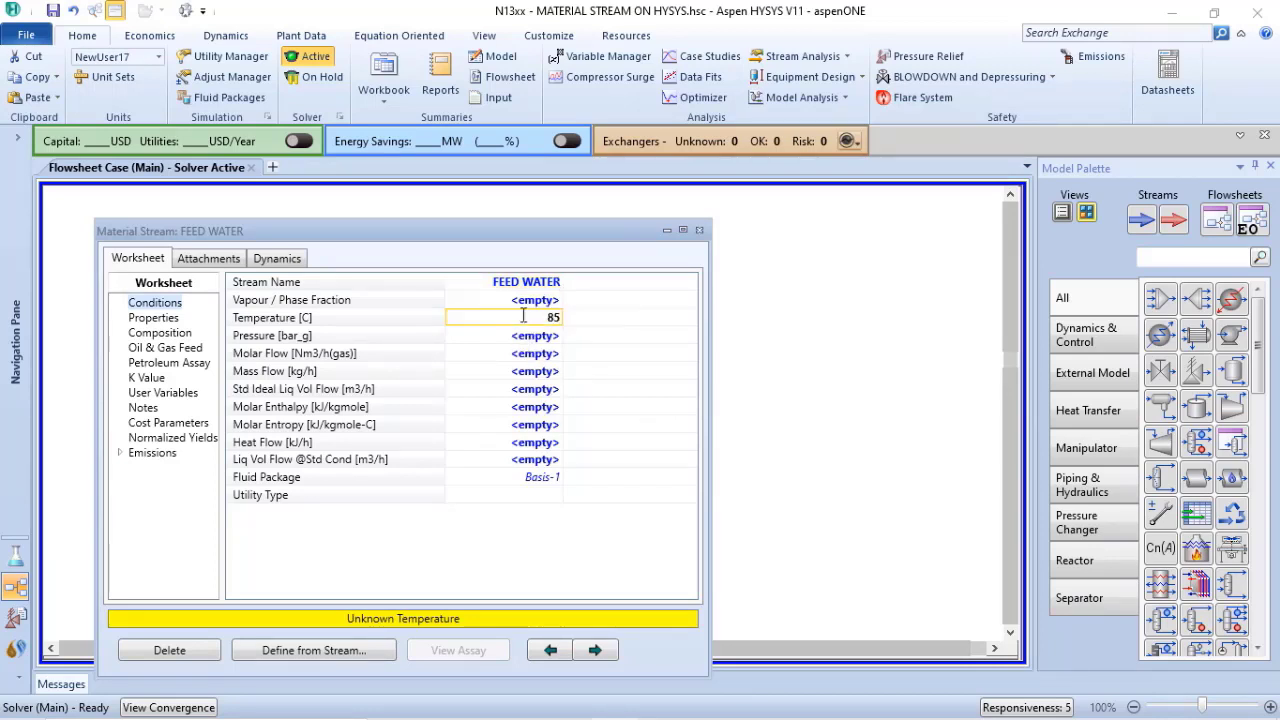
key(Return)
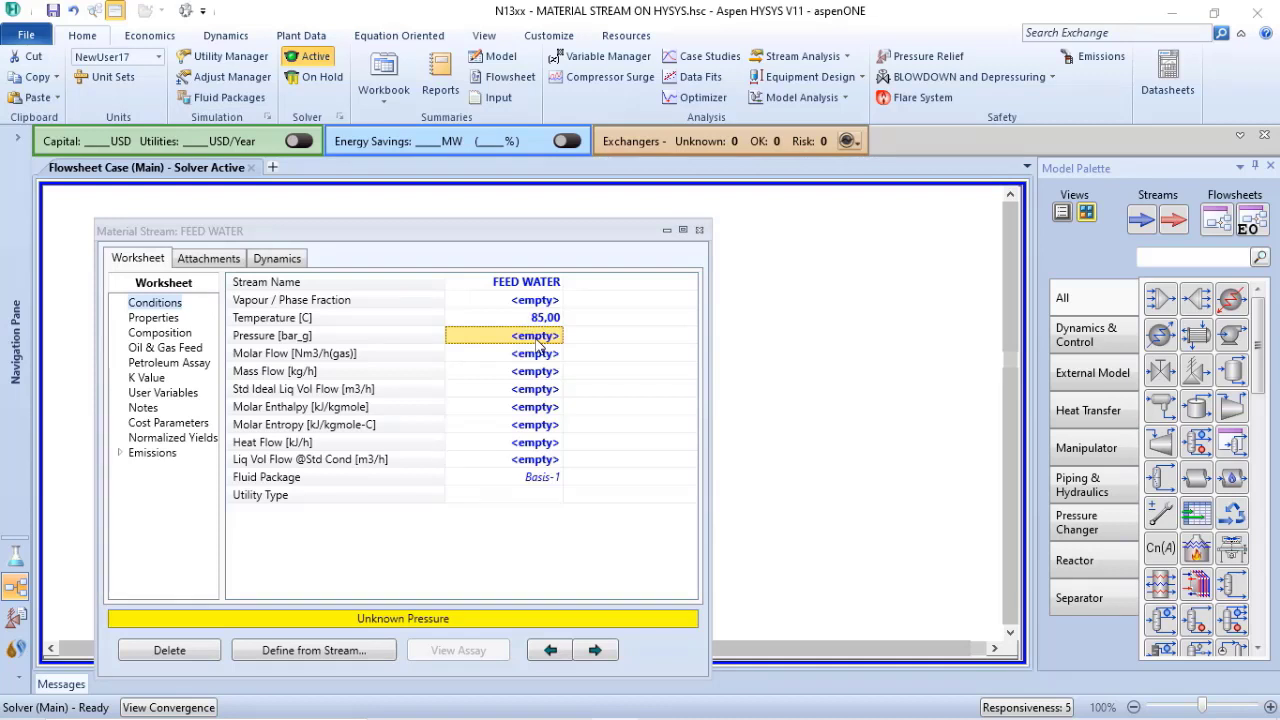
mouse_move(540, 330)
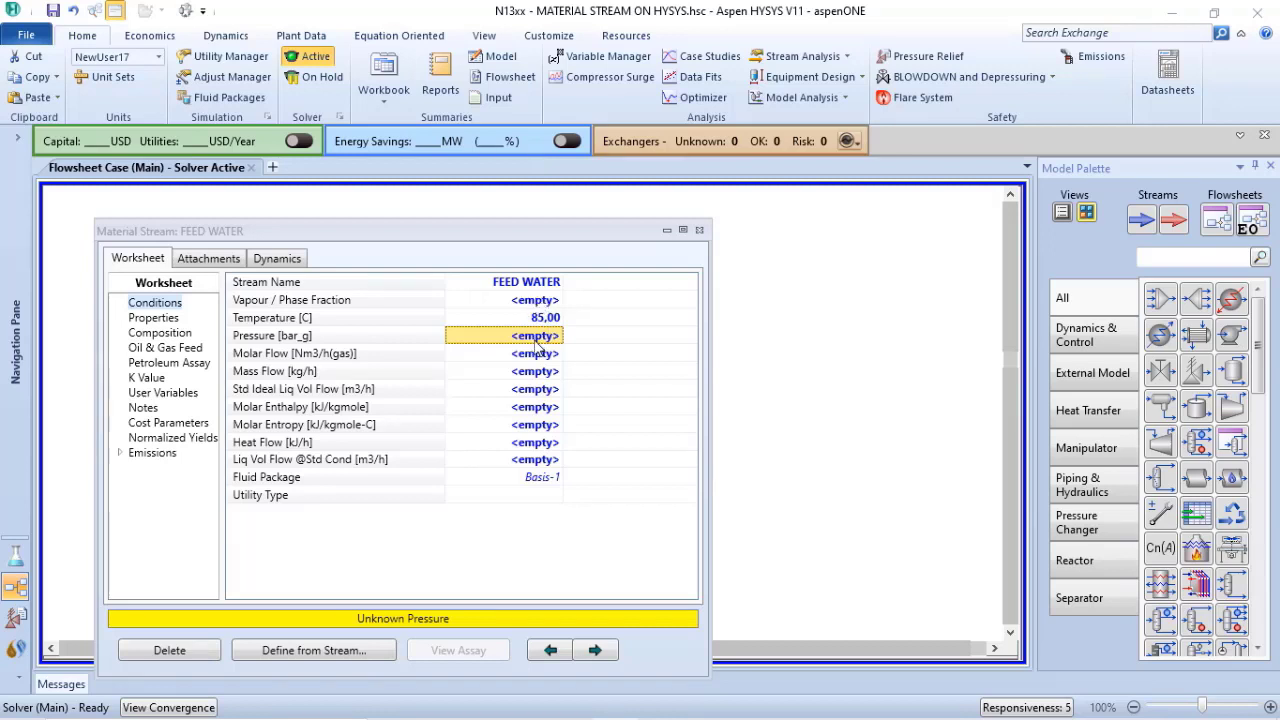
Try vapour fractions 0 and 1, clear them, and begin entering 5.5 barg pressure.
click(534, 300)
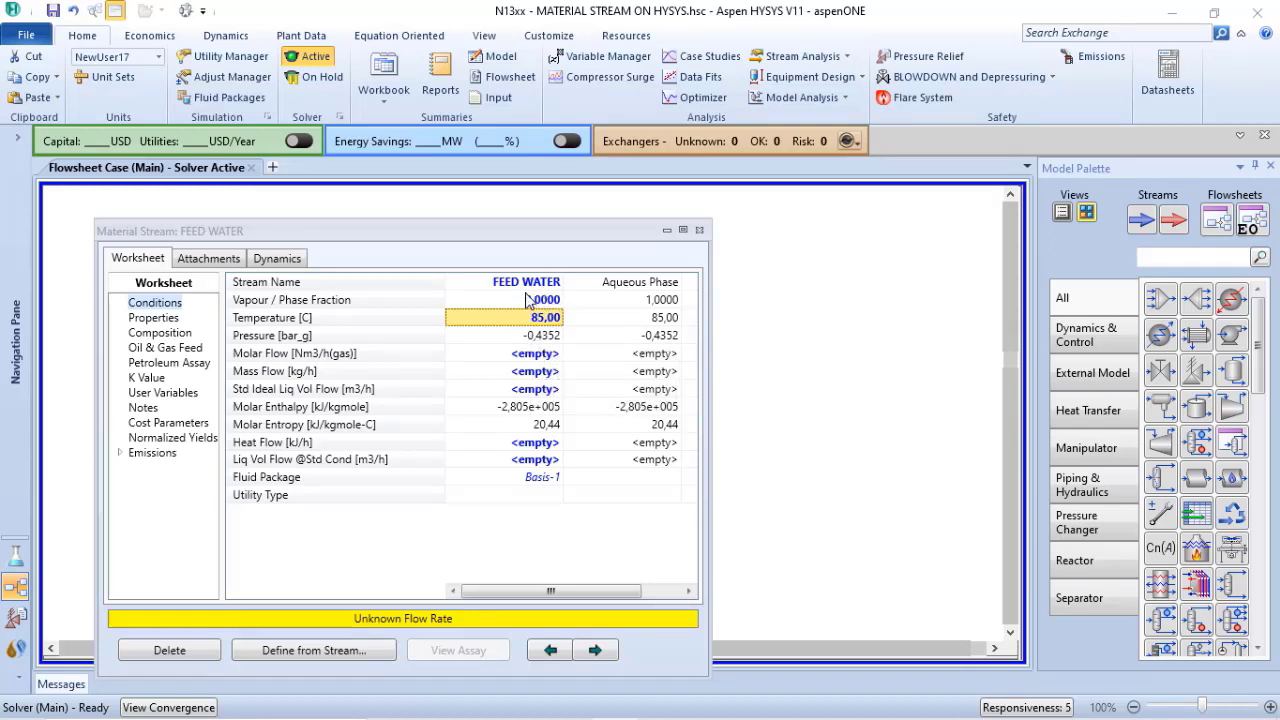
mouse_move(530, 336)
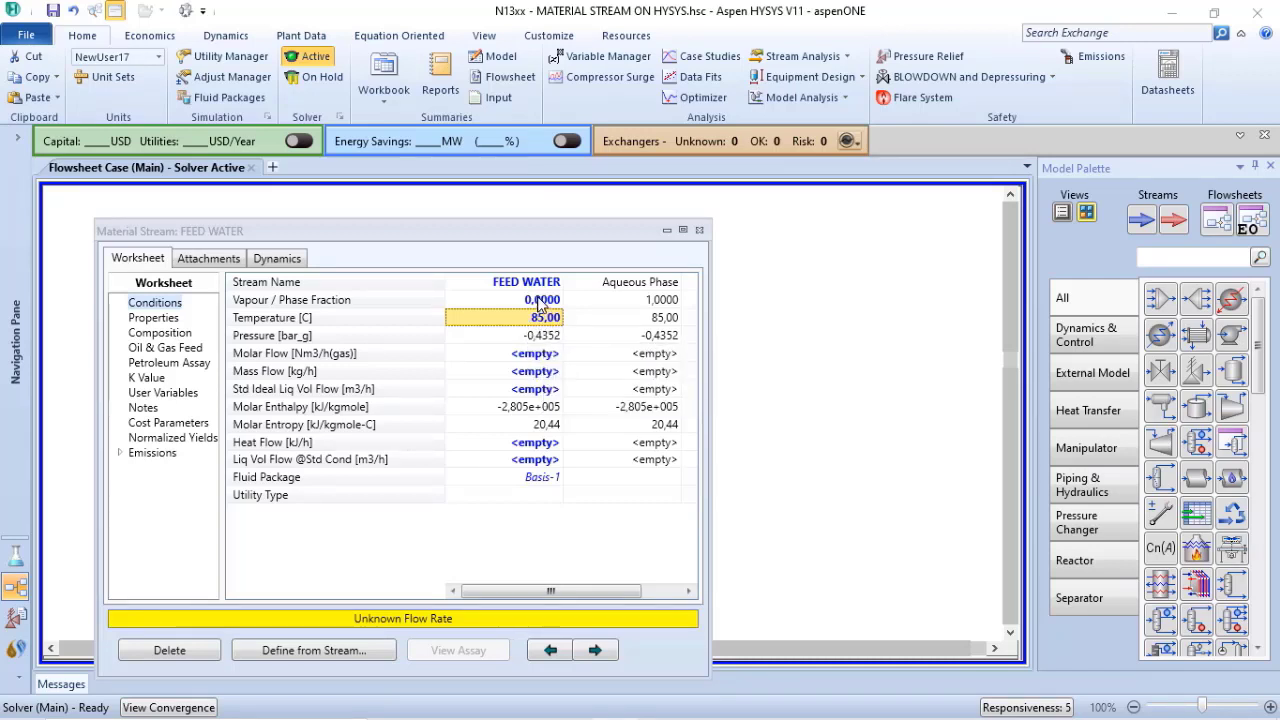
click(540, 300)
text(1,0000)
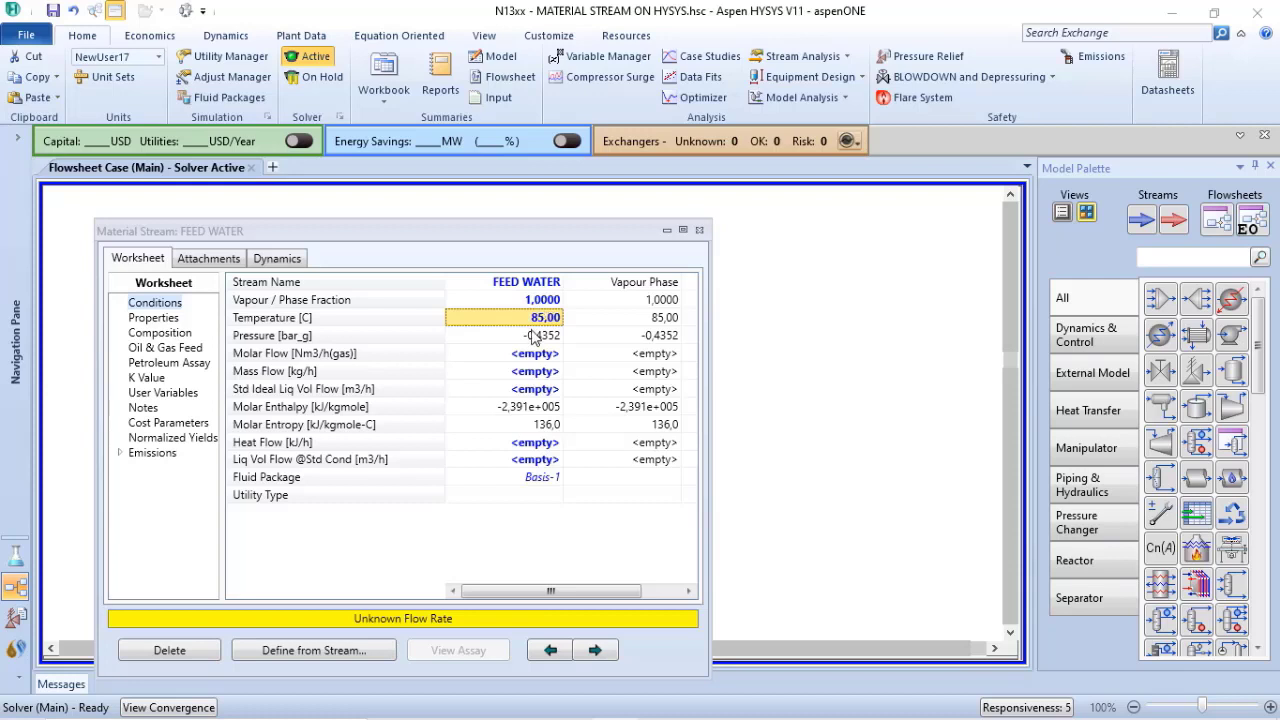
mouse_move(536, 336)
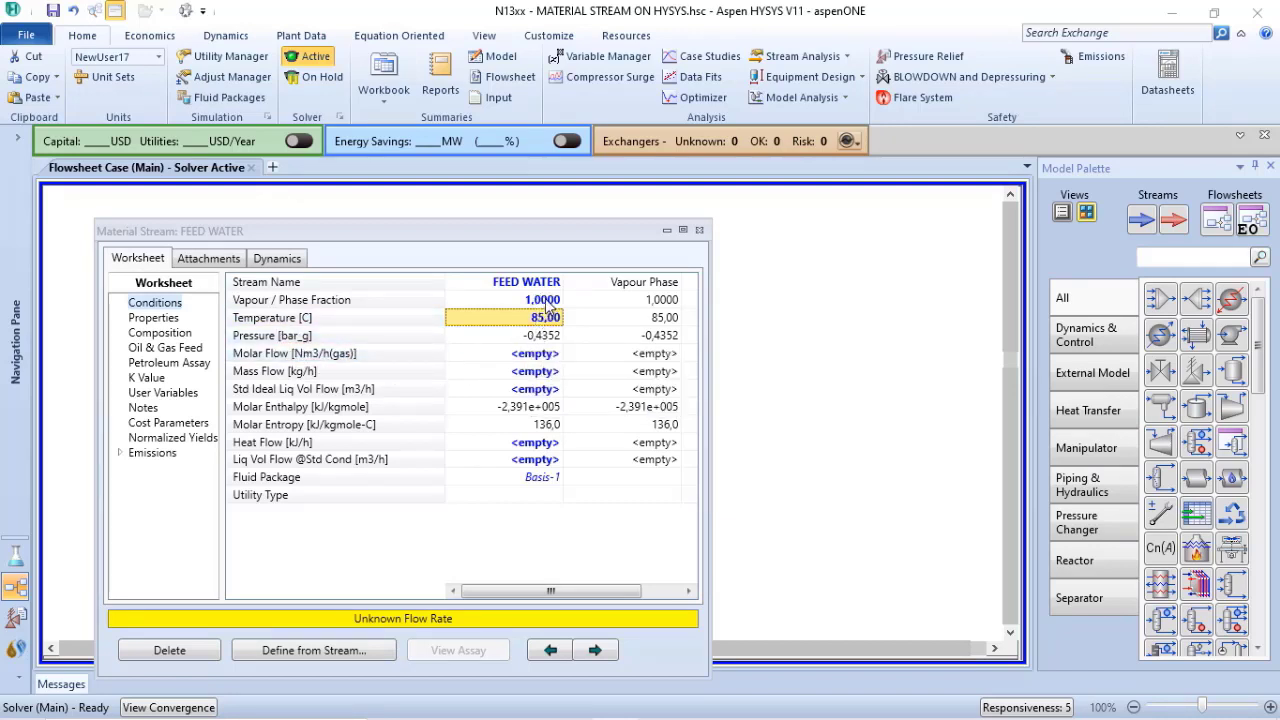
click(540, 300)
text(5.5)
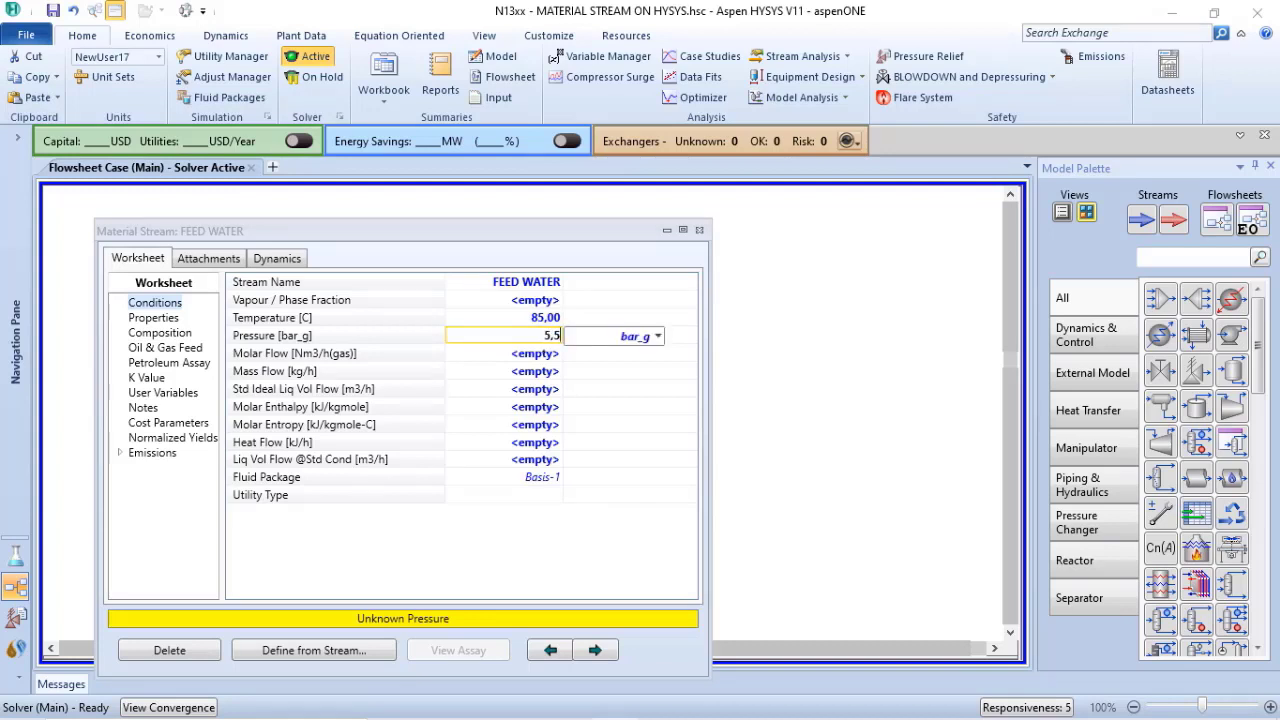
Confirm 5.5 barg, clear the pressure, and enter 5.5 barg again.
key(Return)
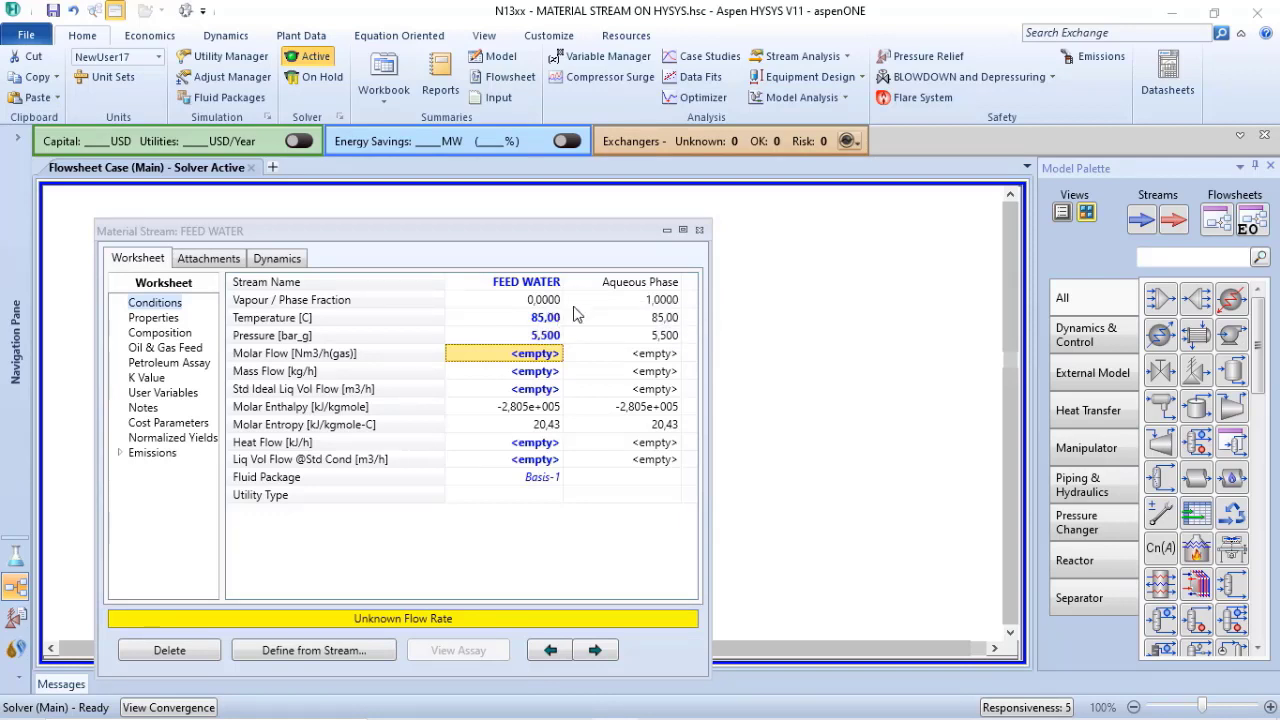
mouse_move(556, 412)
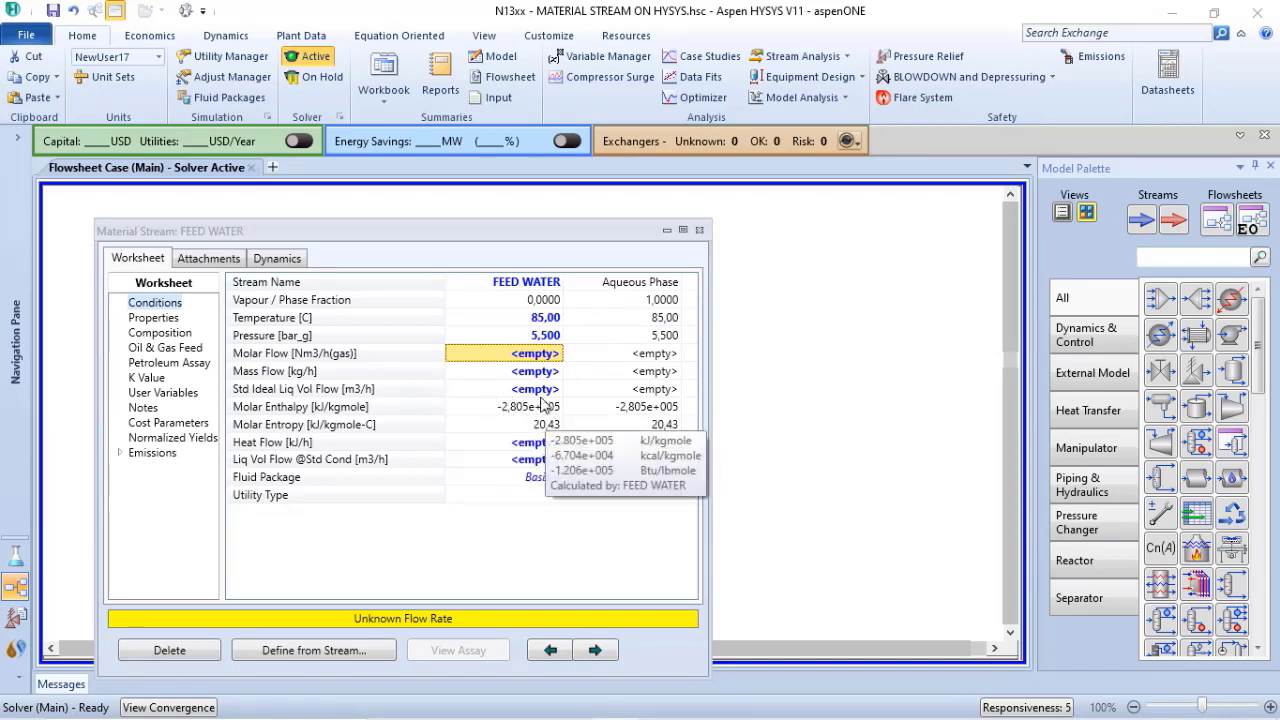
mouse_move(560, 424)
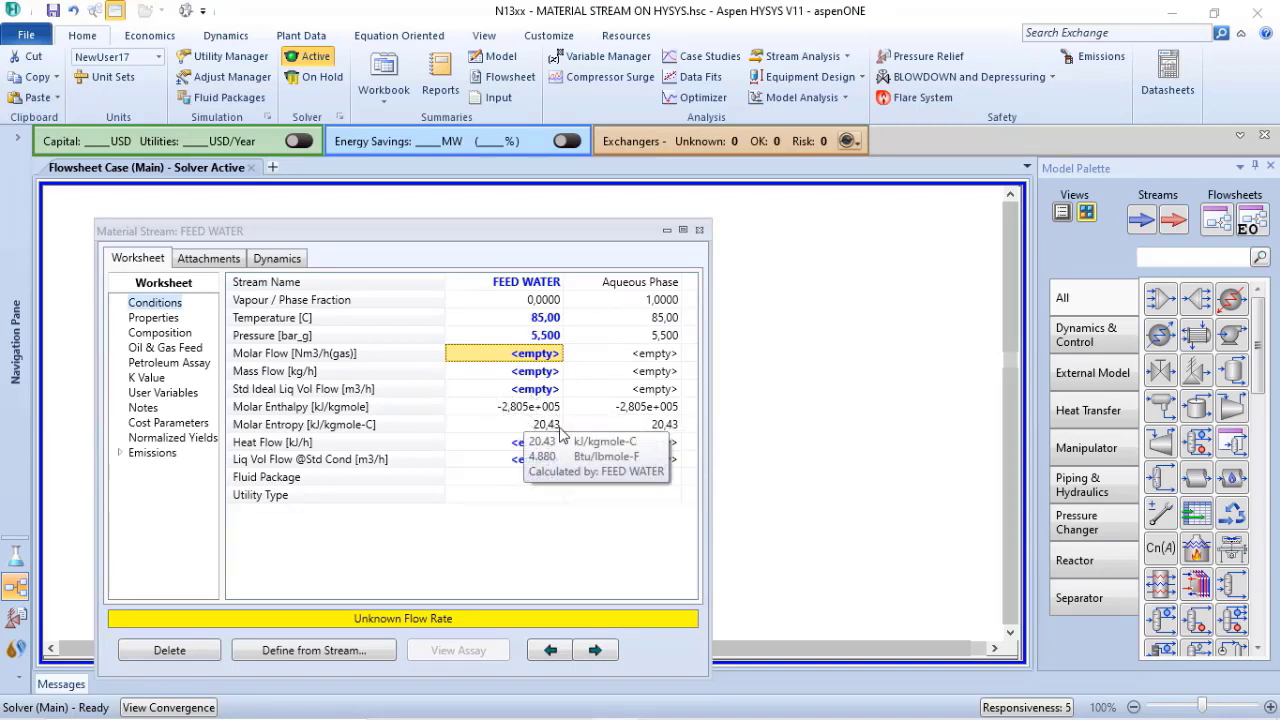
click(544, 336)
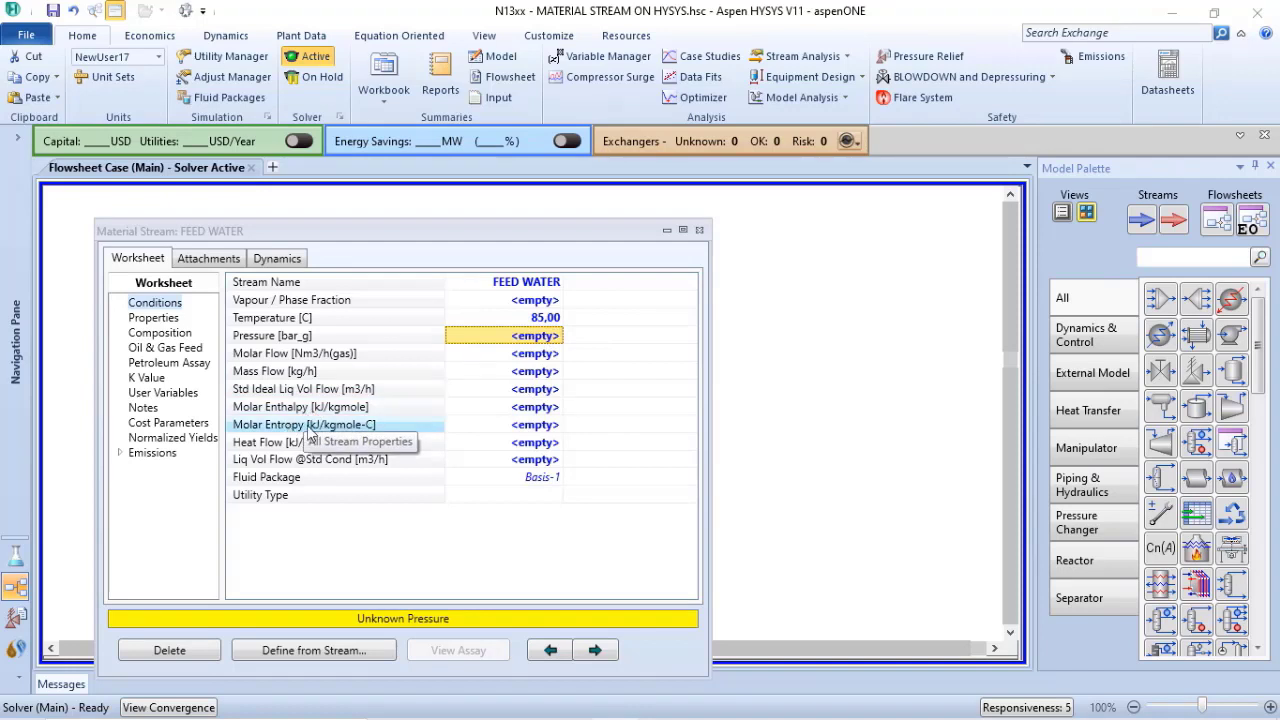
mouse_move(548, 432)
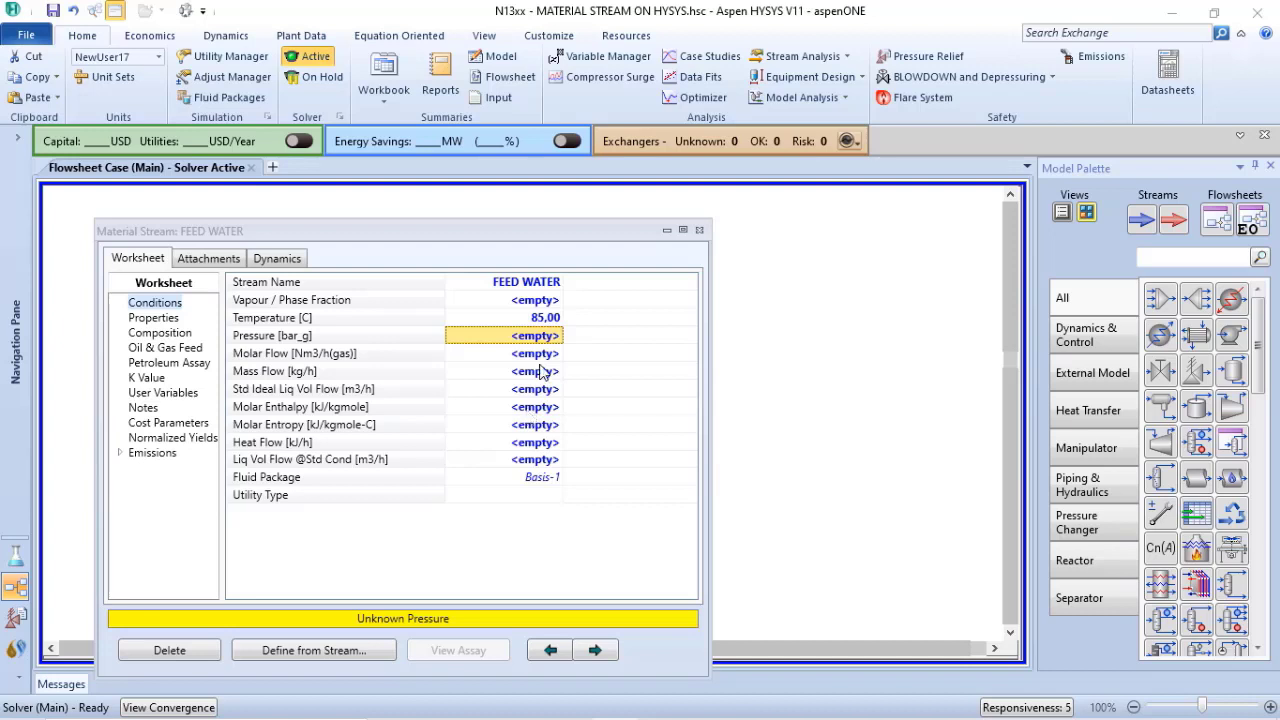
mouse_move(530, 420)
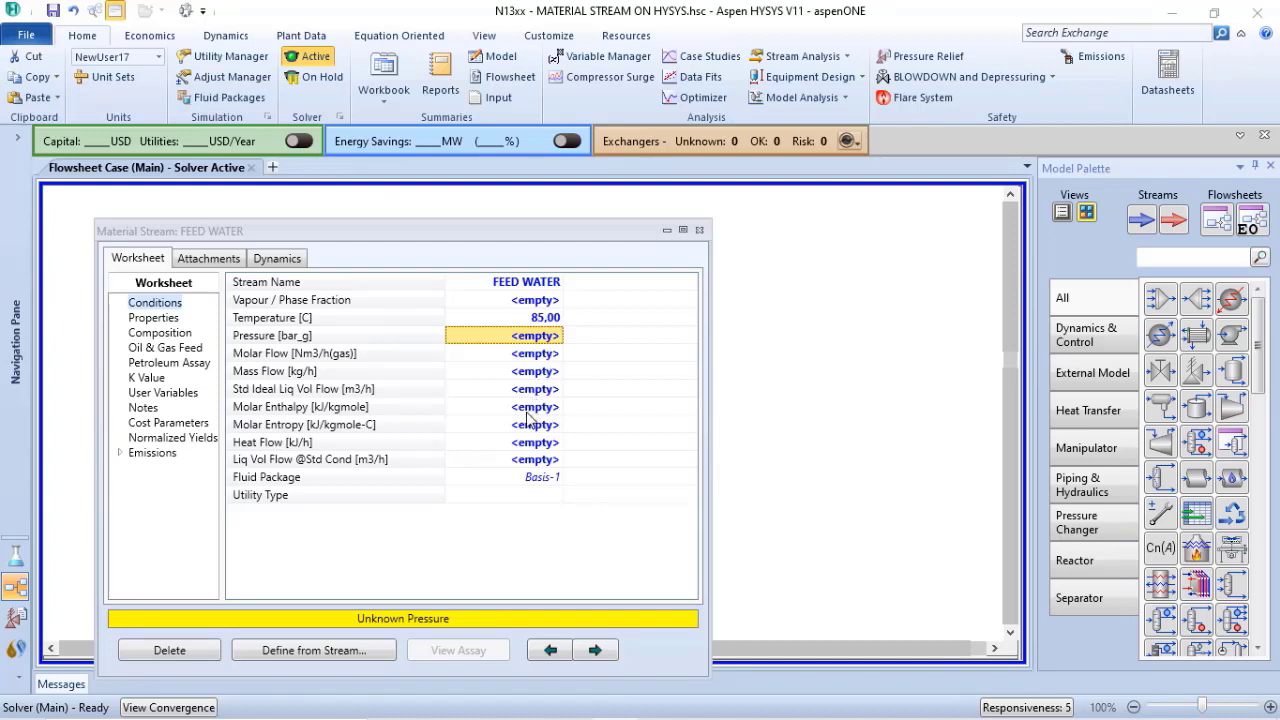
mouse_move(532, 398)
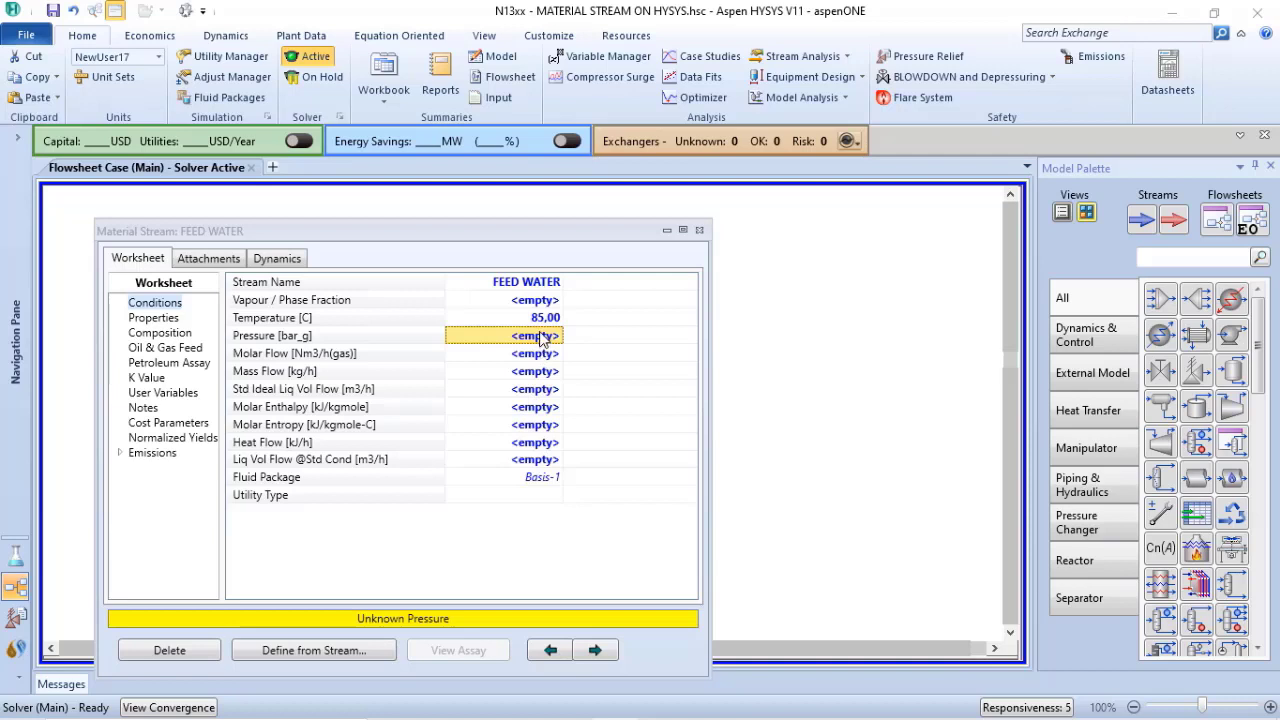
text(5.5)
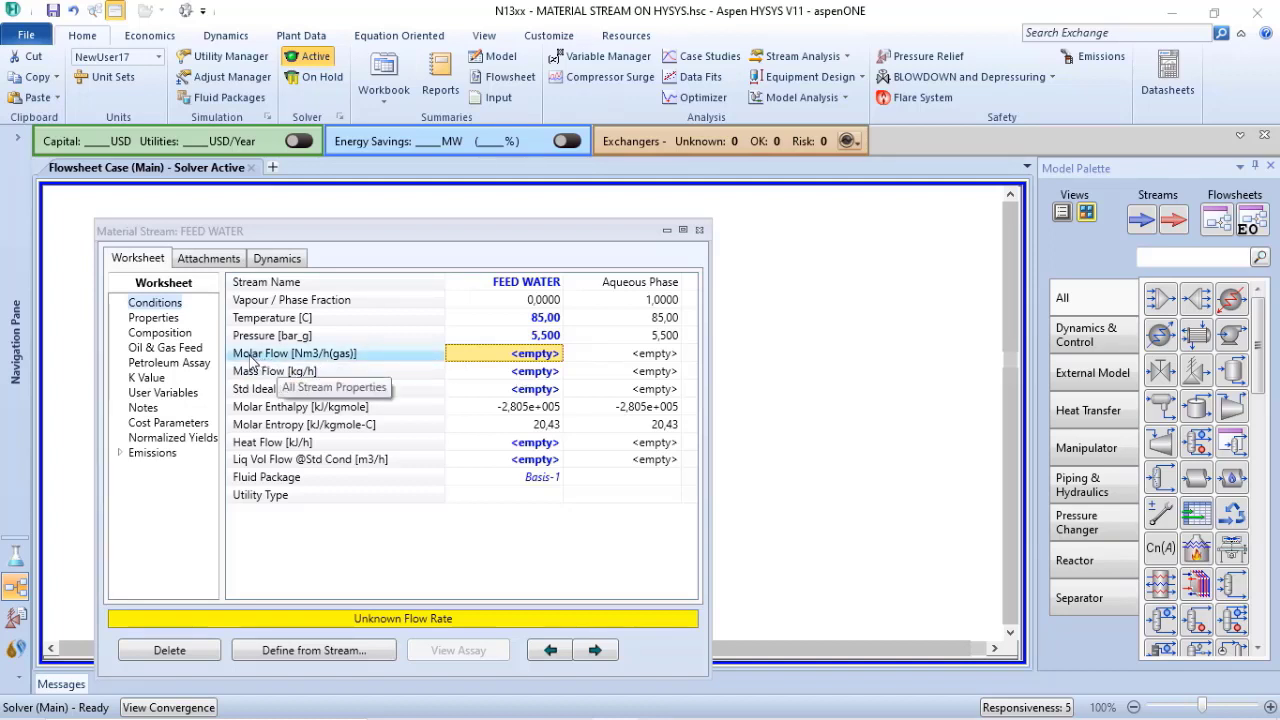
mouse_move(276, 370)
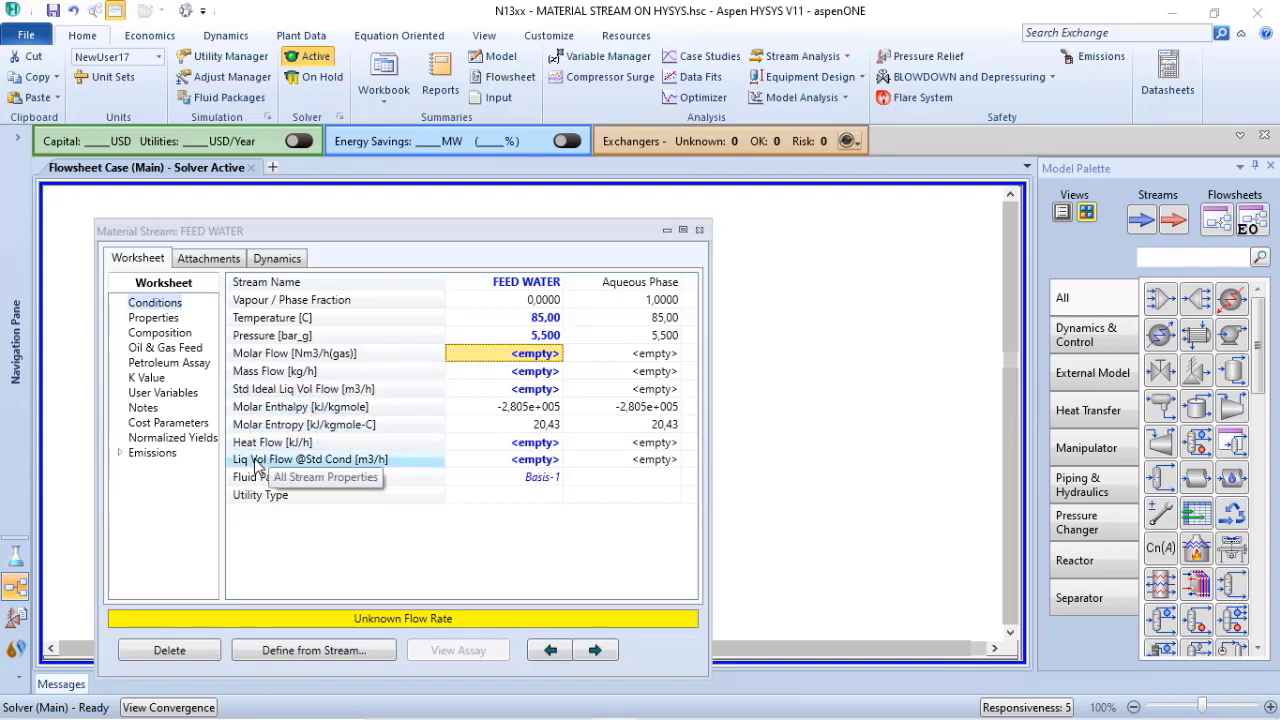
mouse_move(310, 464)
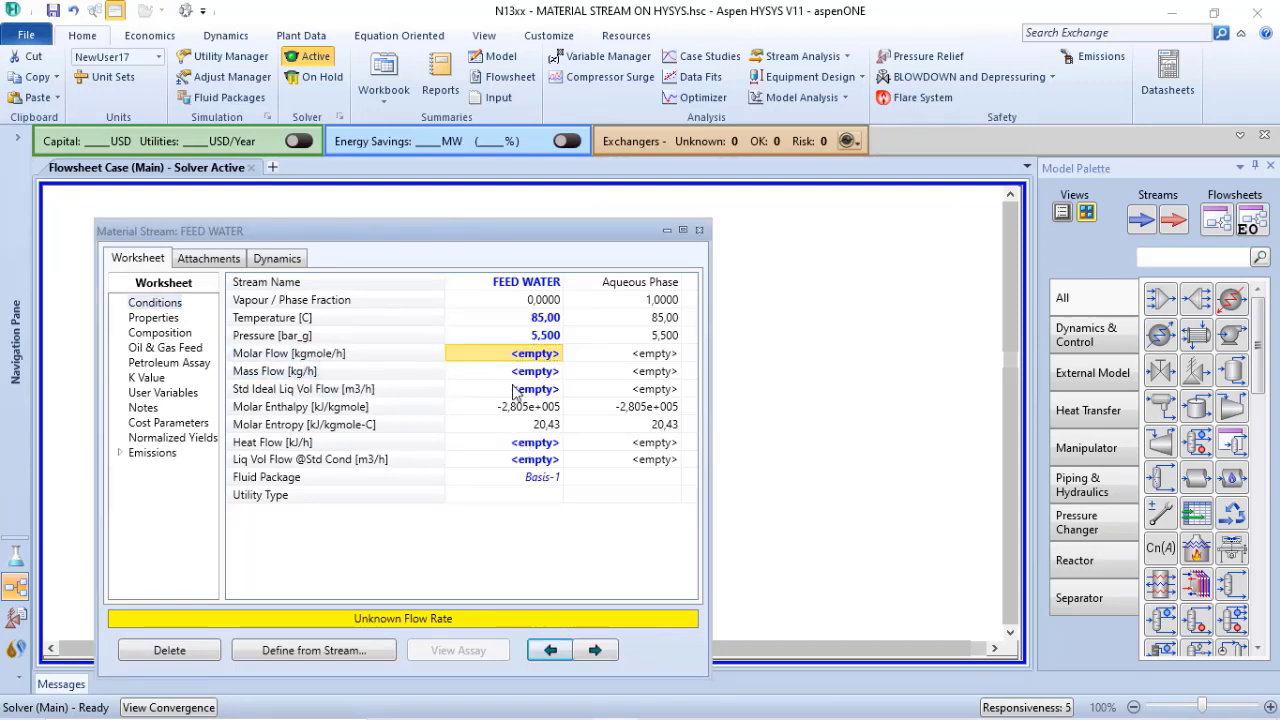
Enter a mass flow of 1000 kg/h so the stream solves with a green OK status.
click(534, 370)
text(1)
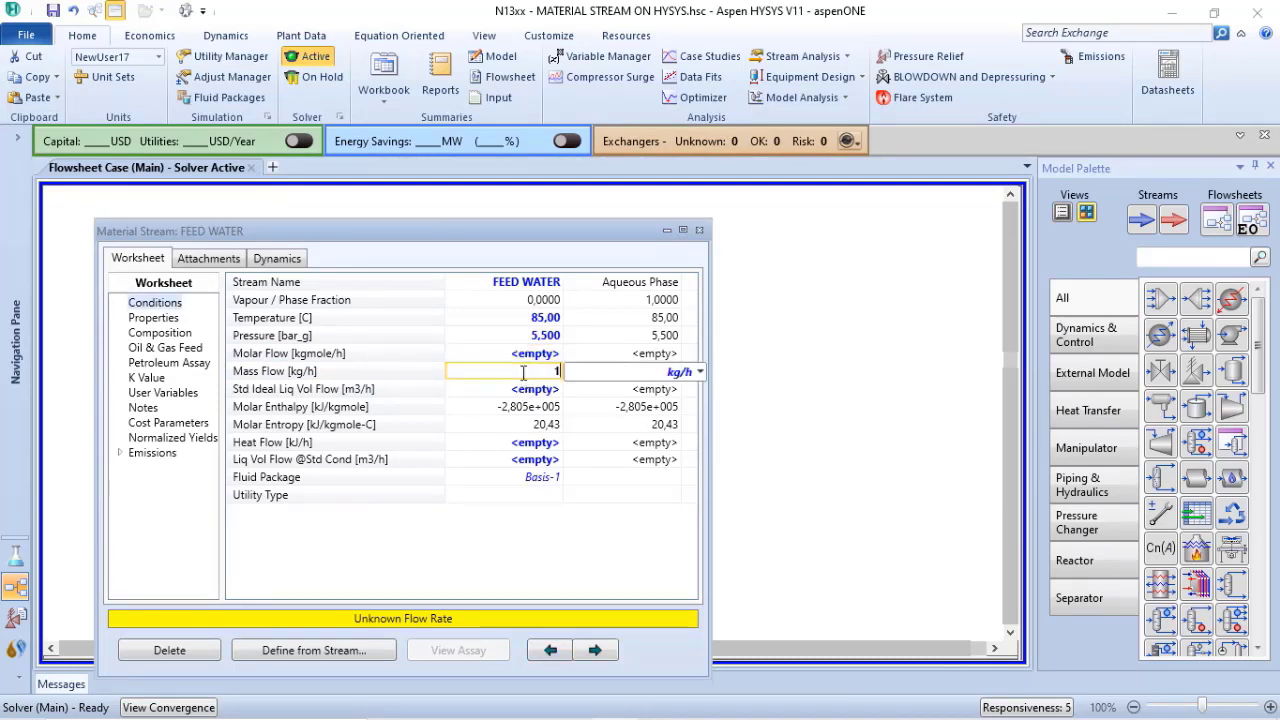
text(000)
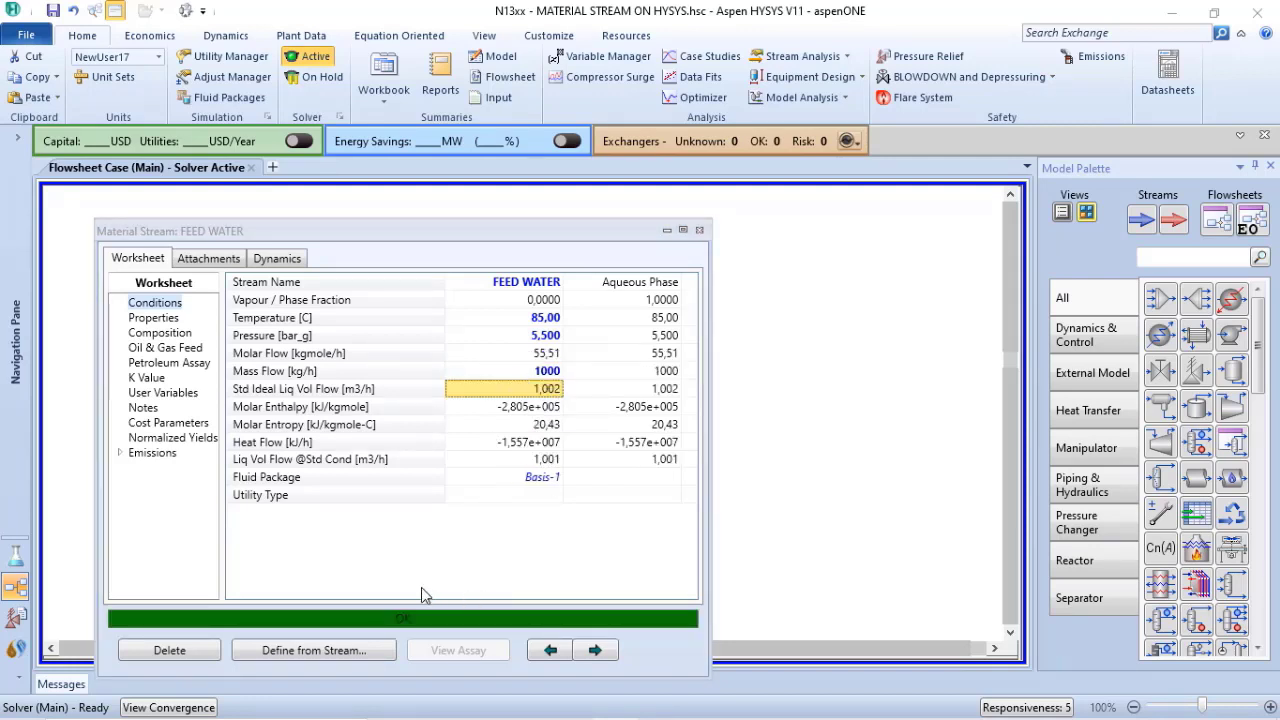
mouse_move(384, 636)
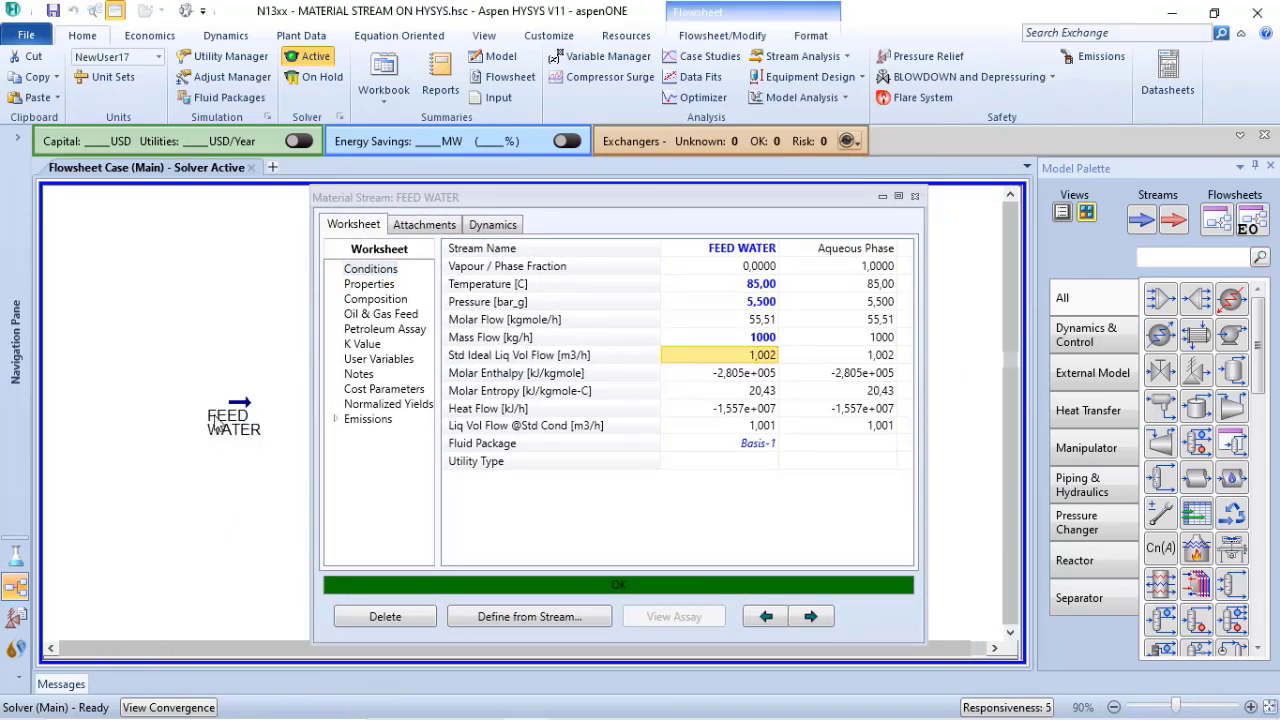
mouse_move(264, 460)
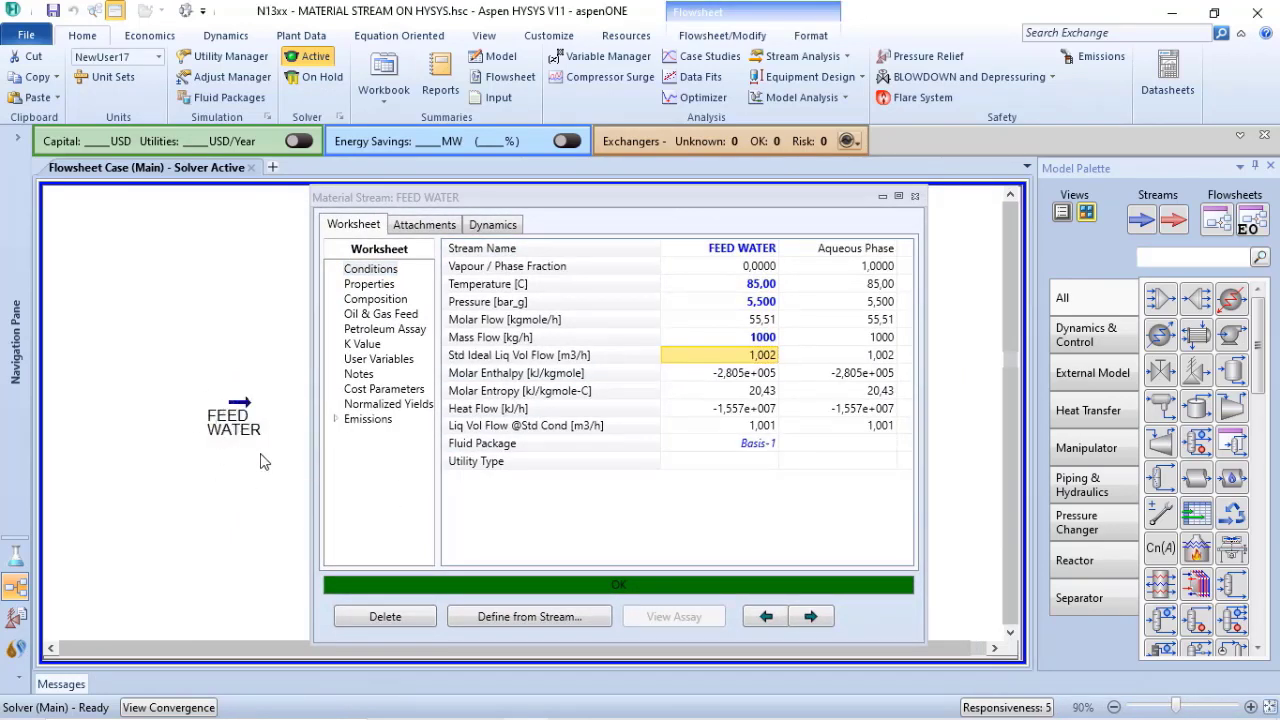
mouse_move(256, 492)
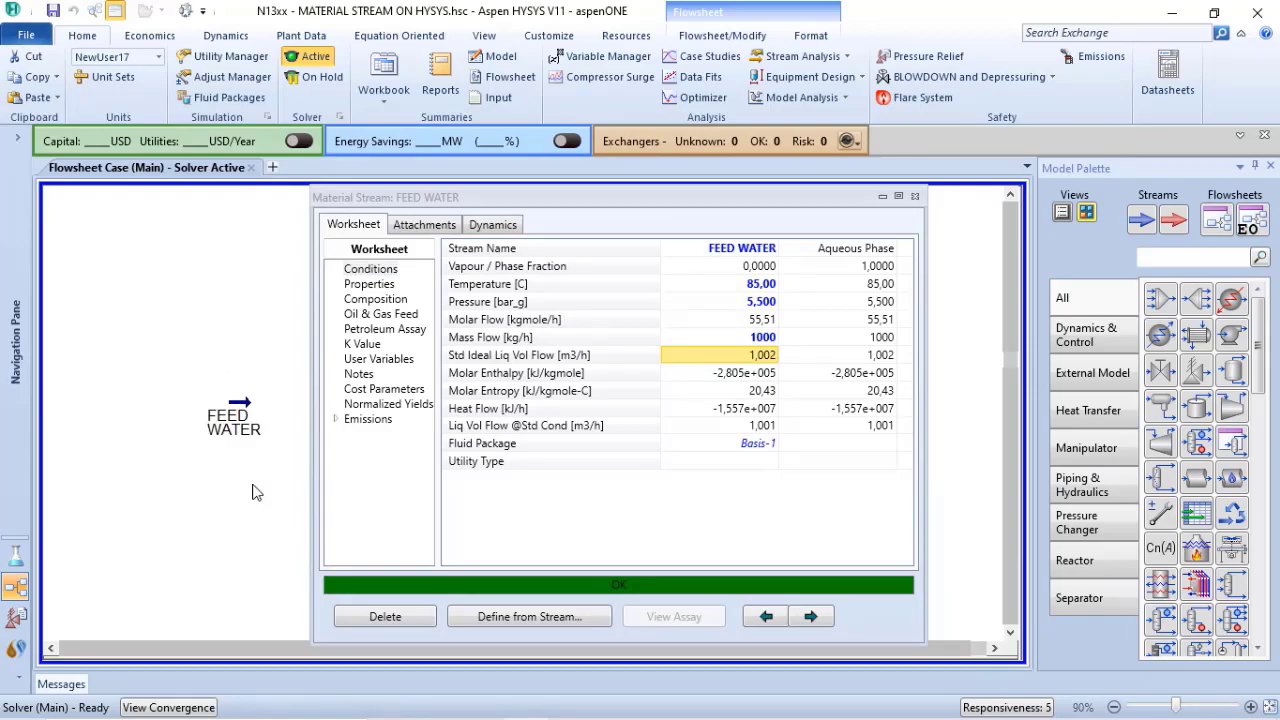